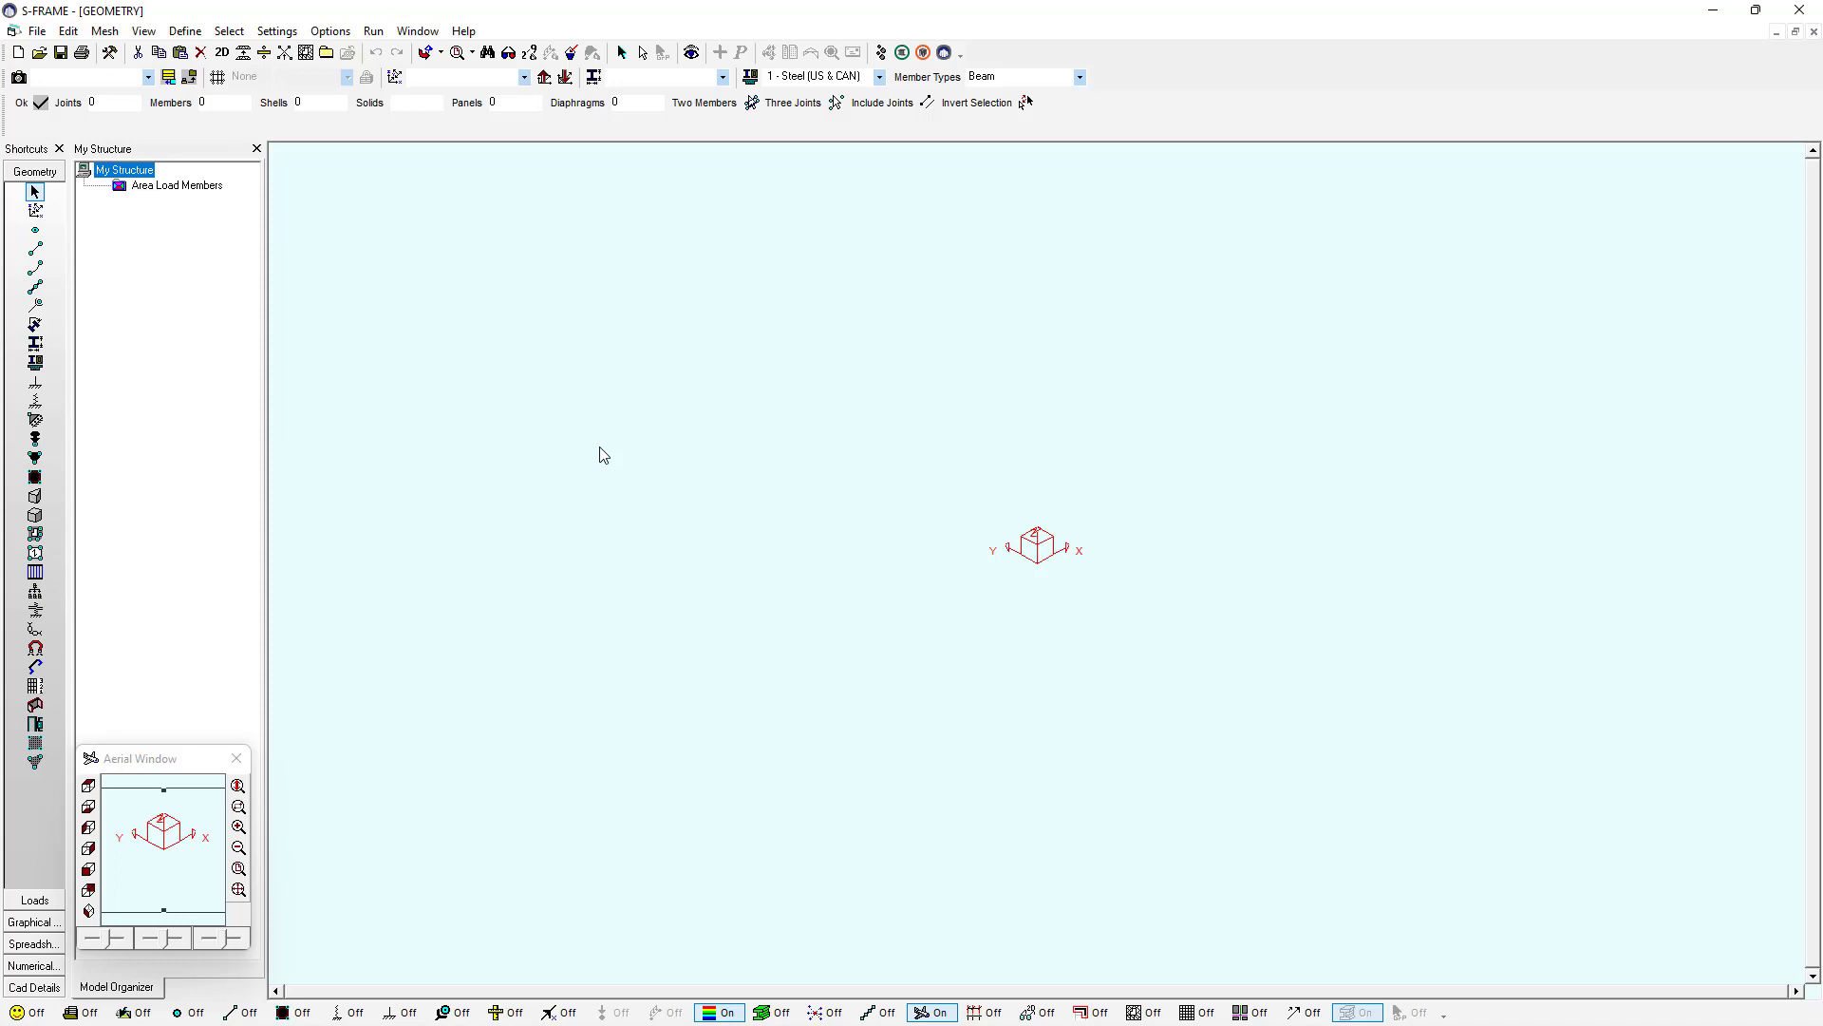
{"action": "mouse_move", "coordinate": [568, 429]}
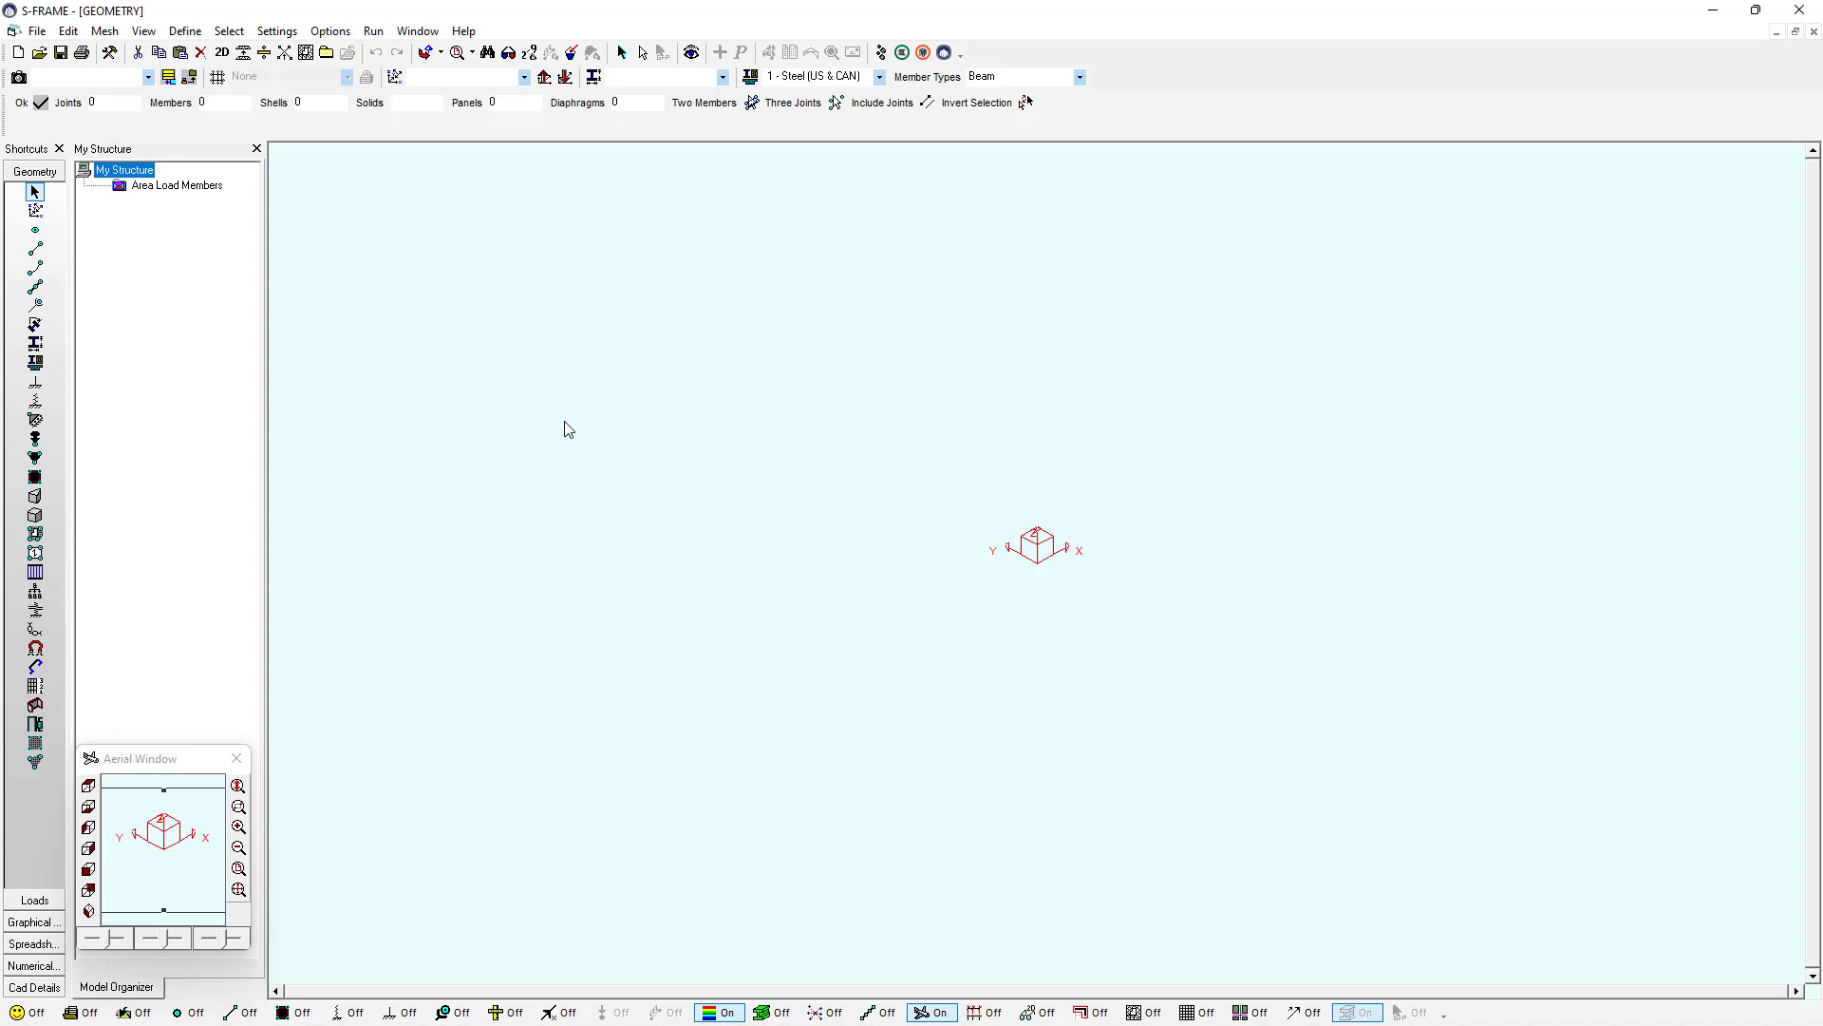
{"action": "mouse_move", "coordinate": [216, 77]}
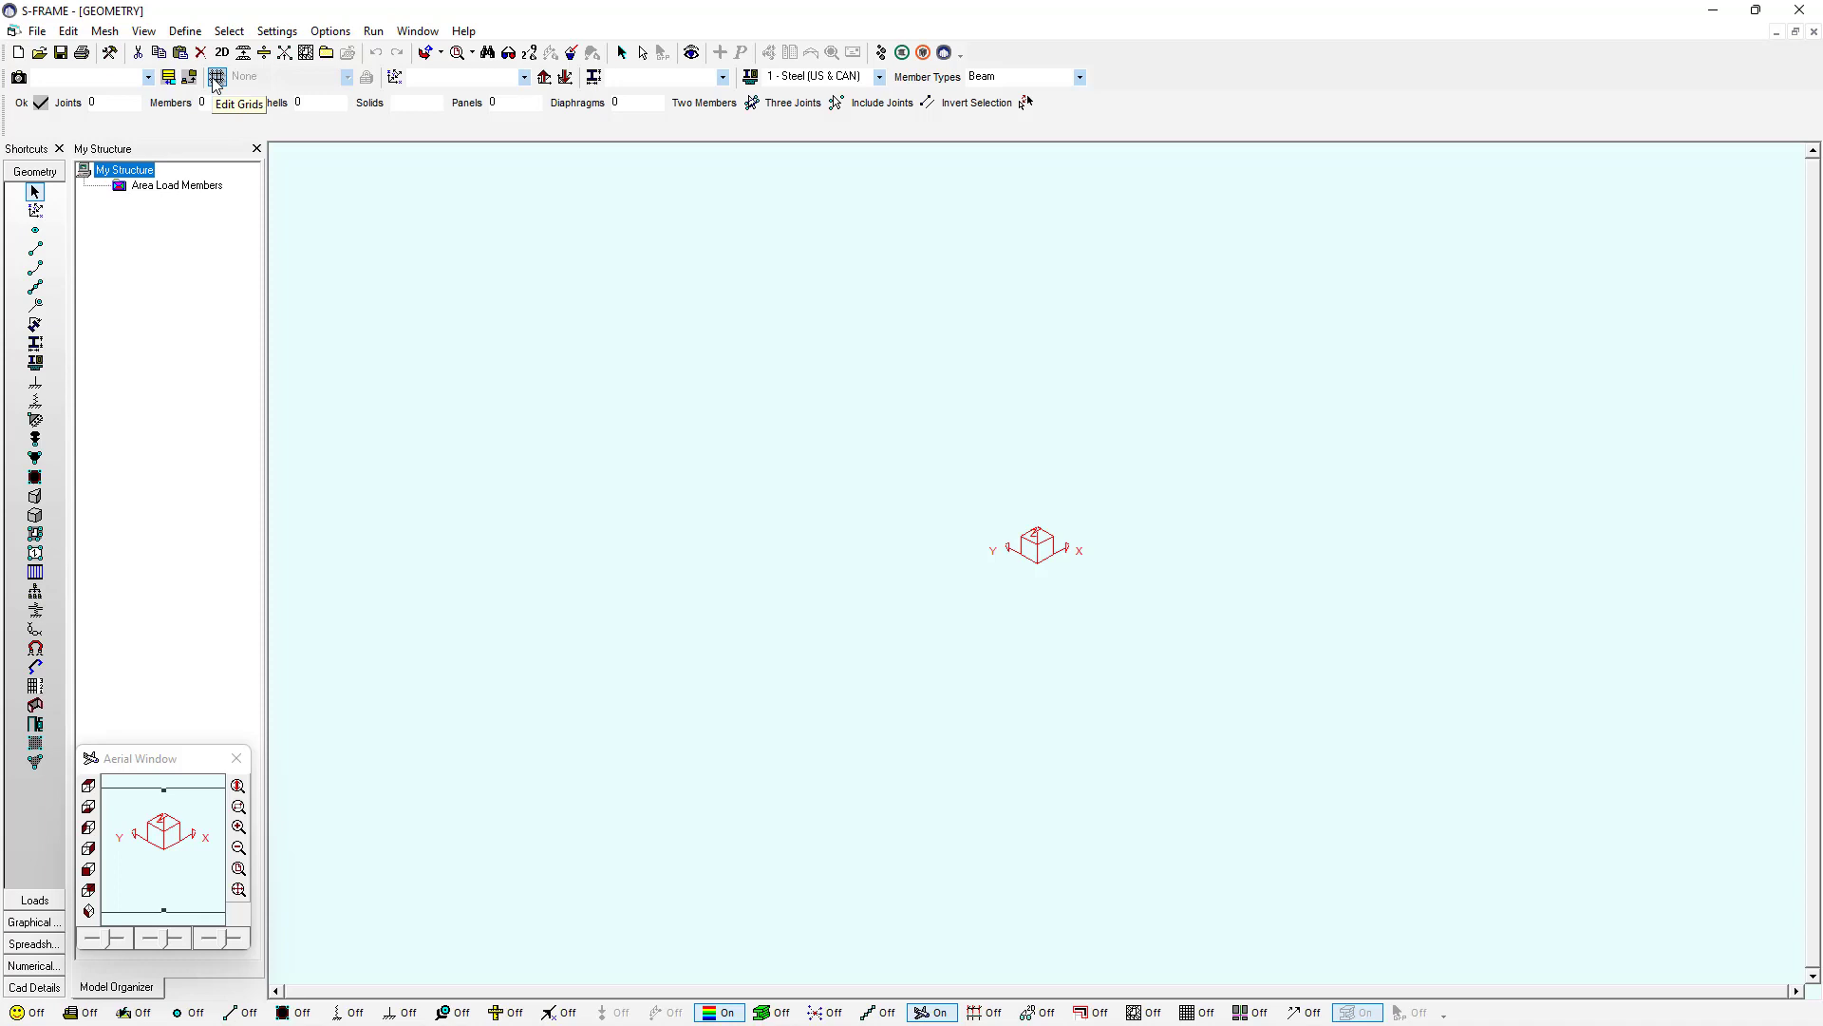
Display the Equal Spacing 1m grid and zoom the view to fit it
{"action": "left_click", "coordinate": [216, 77]}
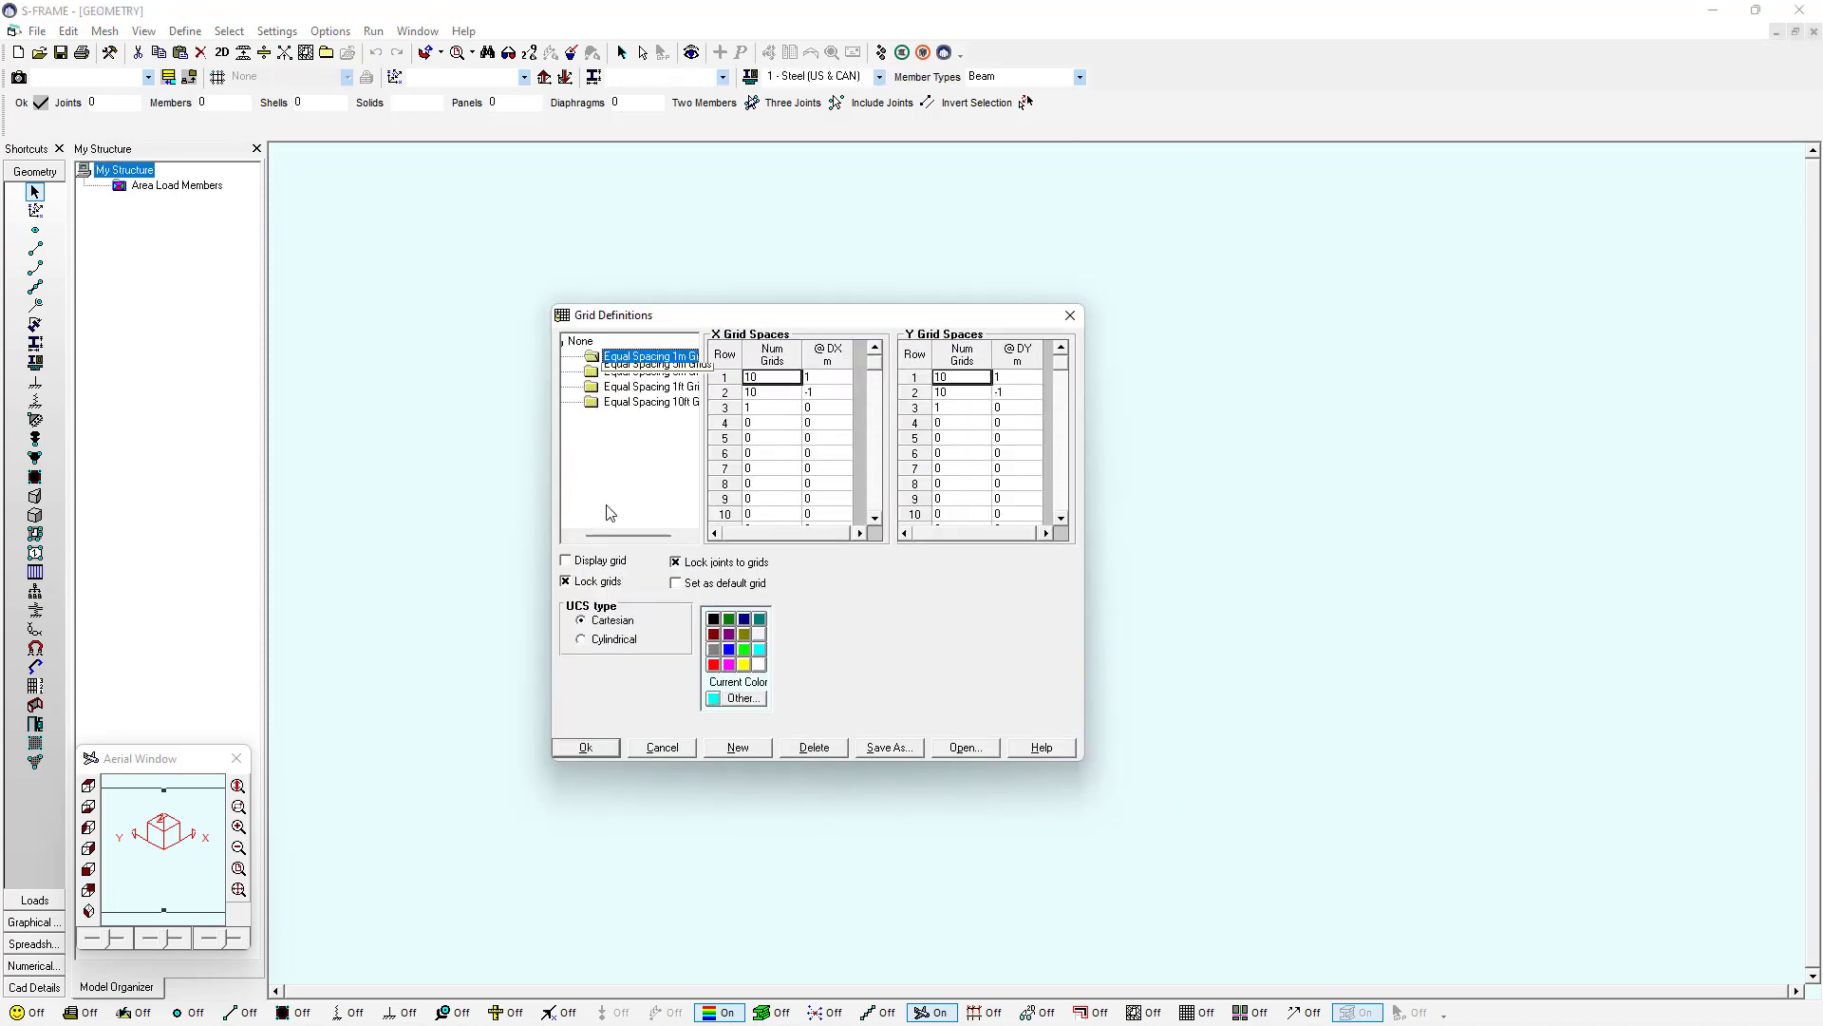
{"action": "left_click", "coordinate": [566, 560]}
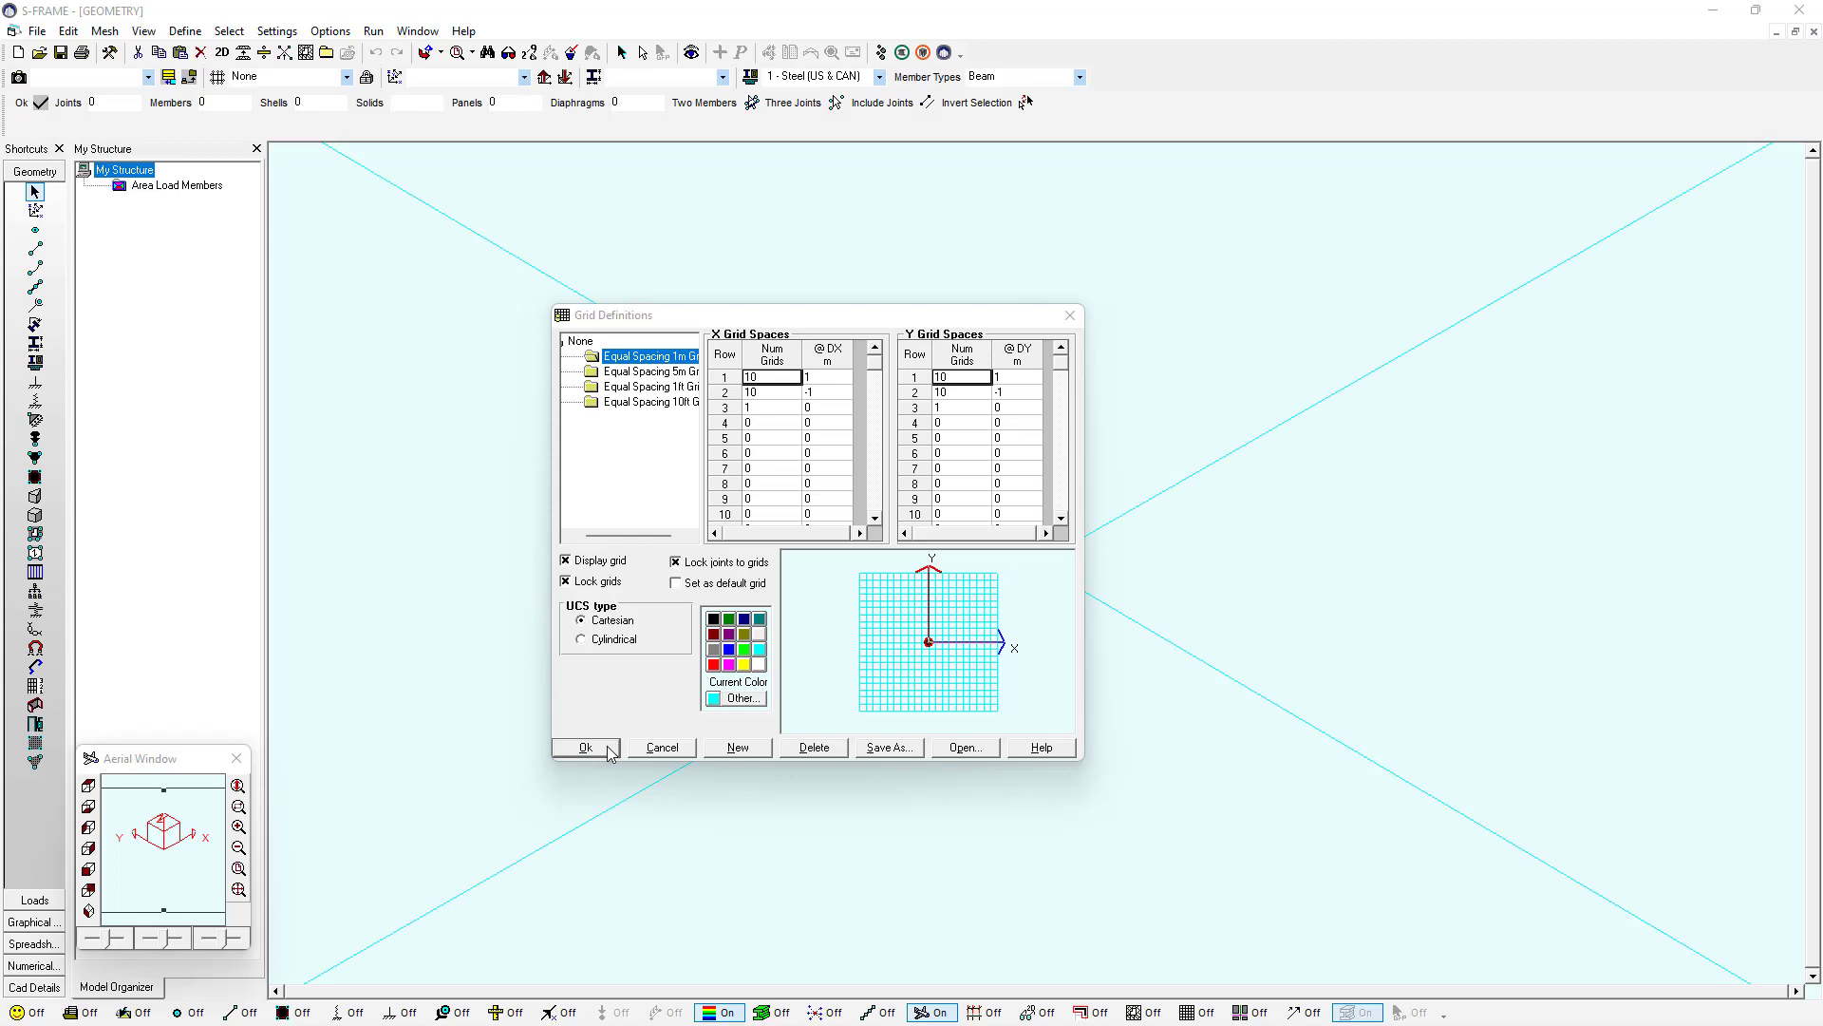
{"action": "left_click", "coordinate": [585, 747]}
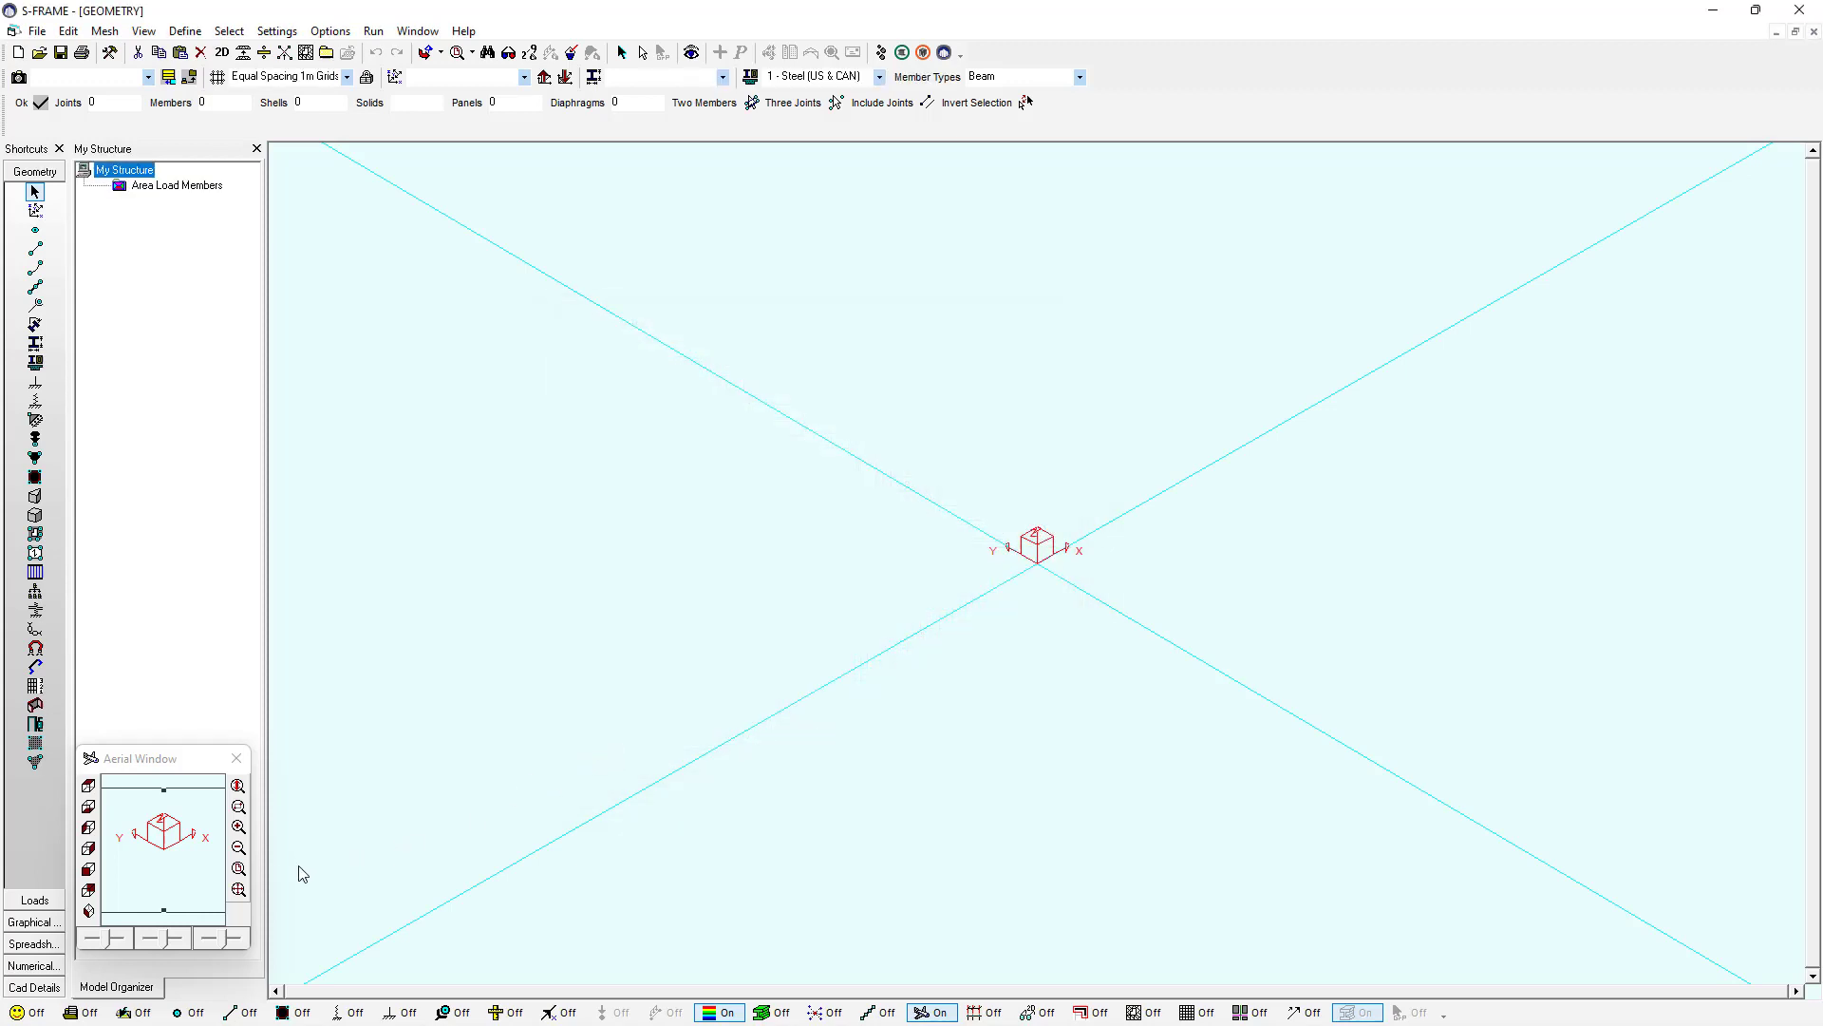
{"action": "left_click", "coordinate": [238, 890]}
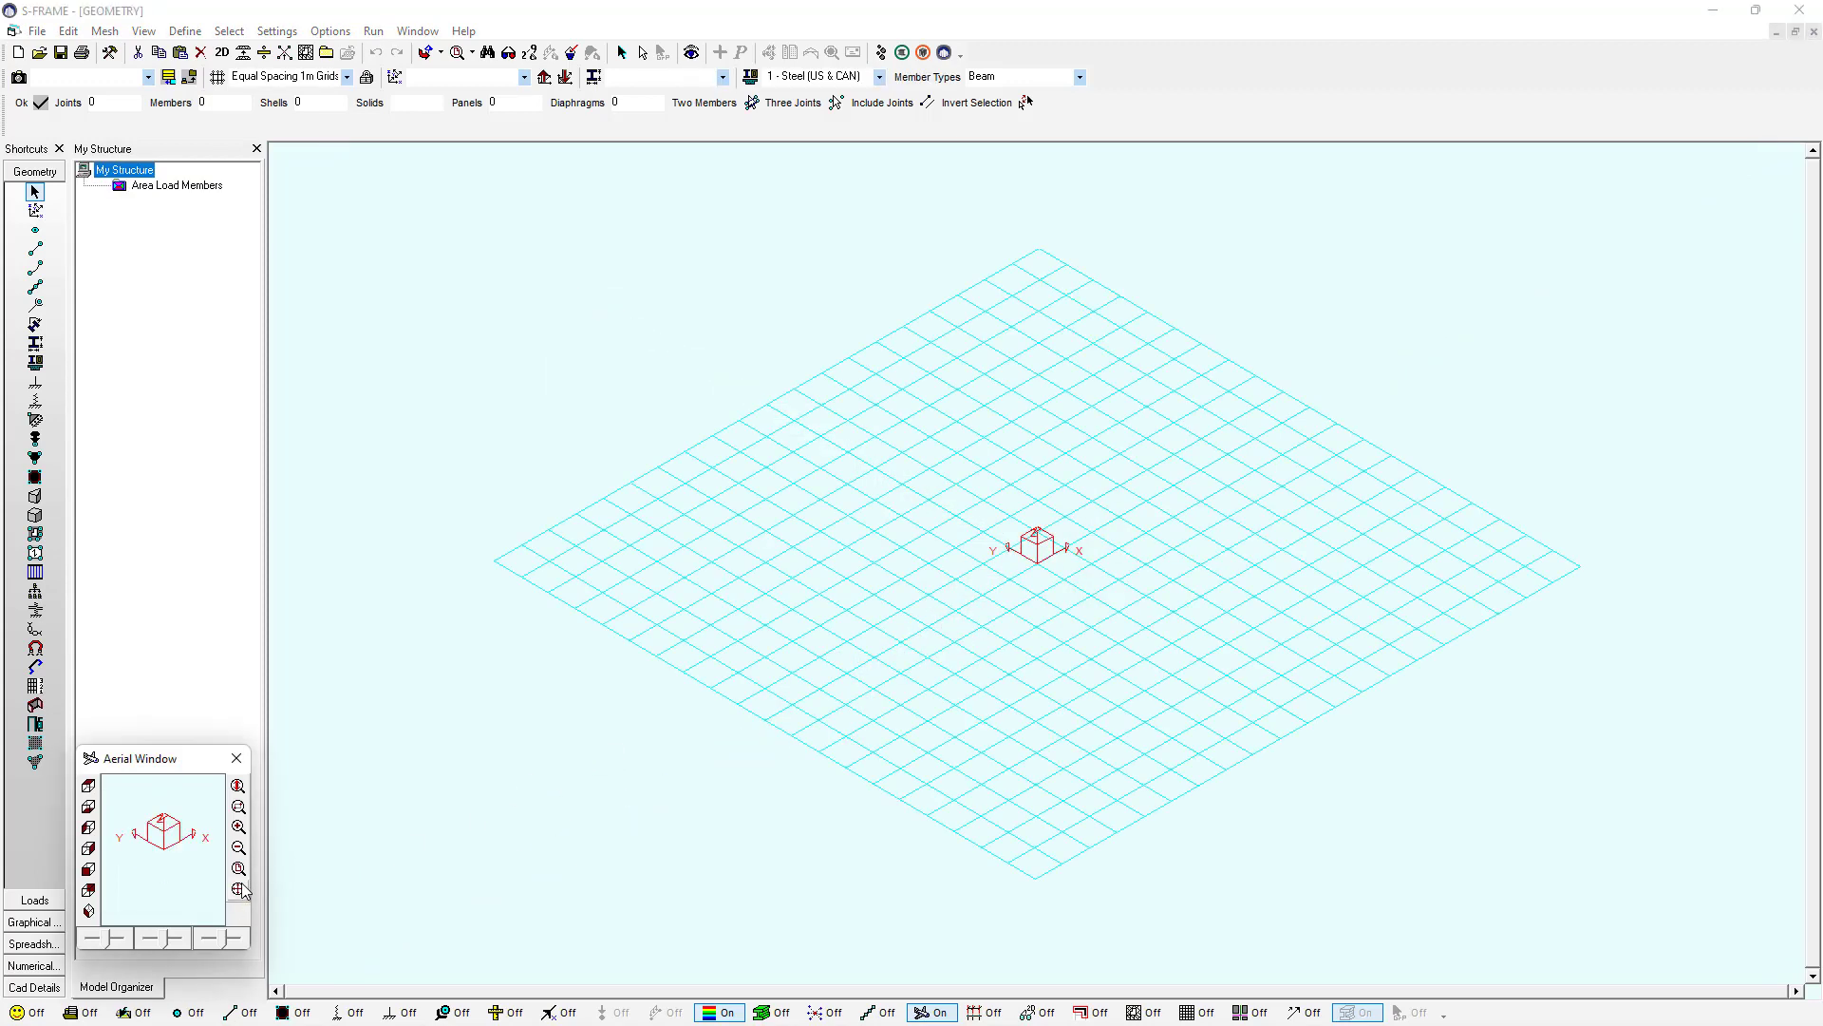
{"action": "mouse_move", "coordinate": [534, 804]}
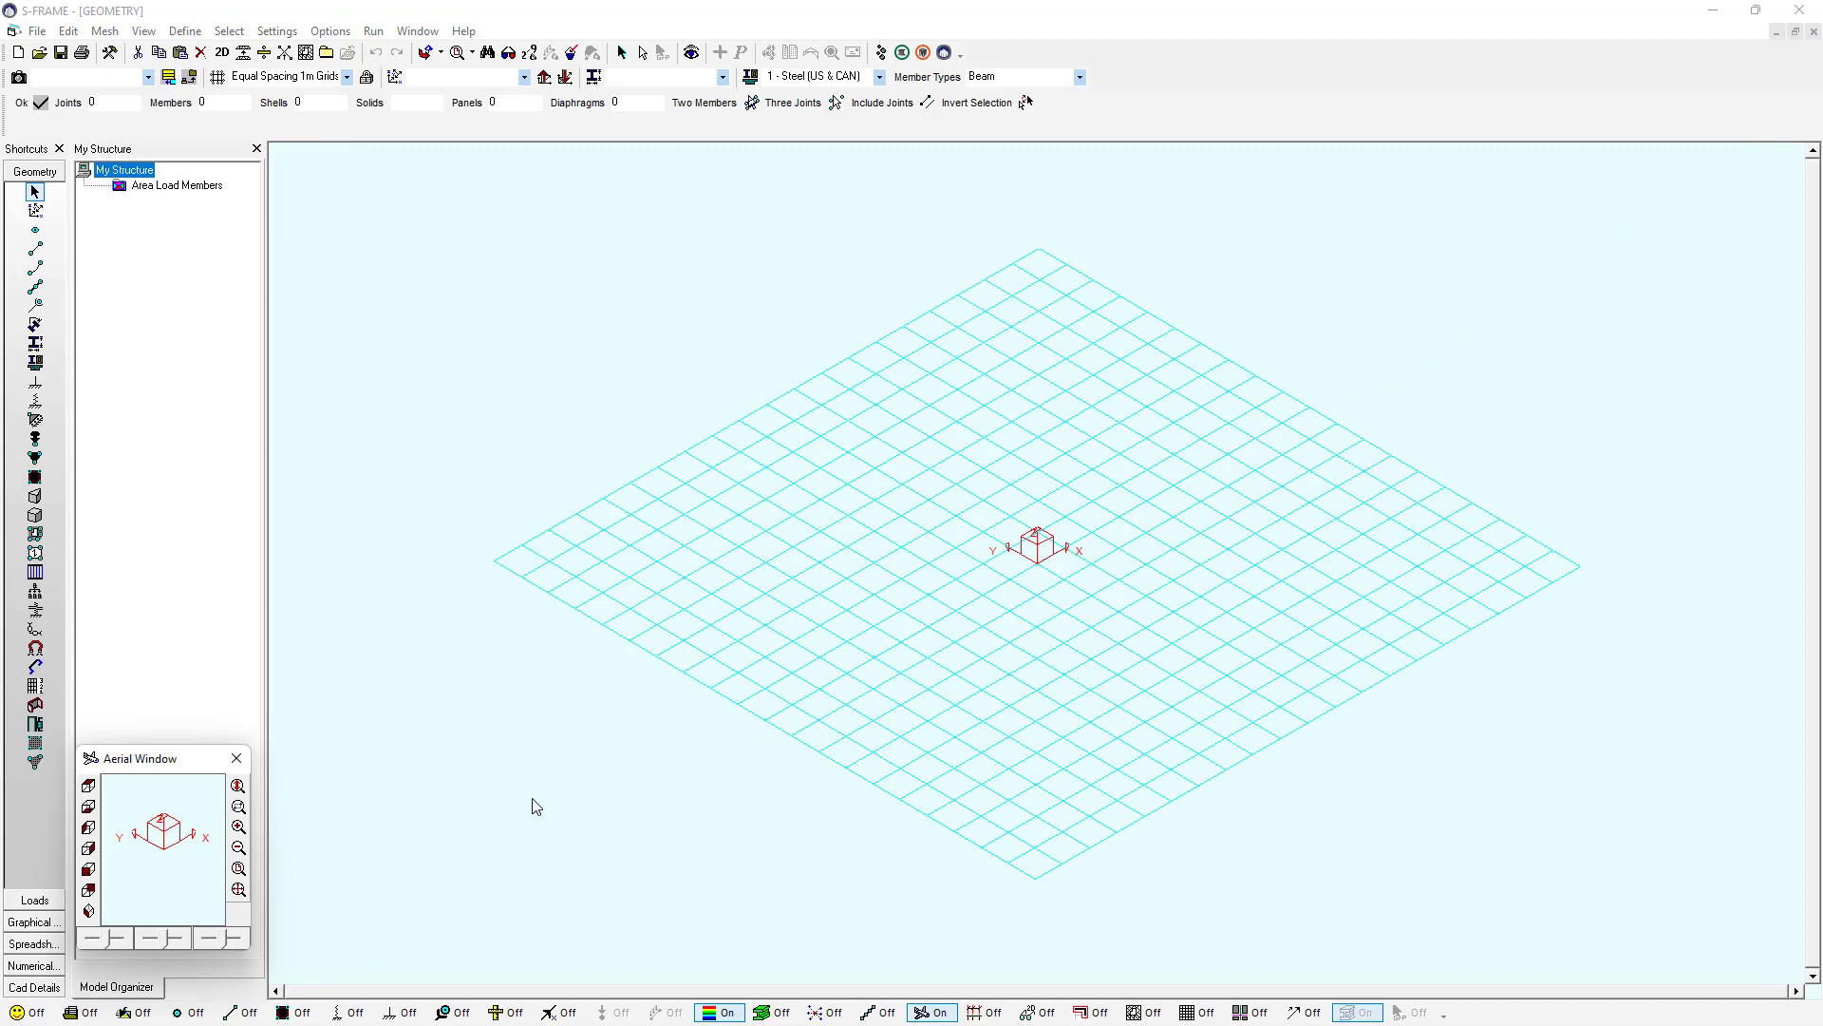
{"action": "mouse_move", "coordinate": [204, 639]}
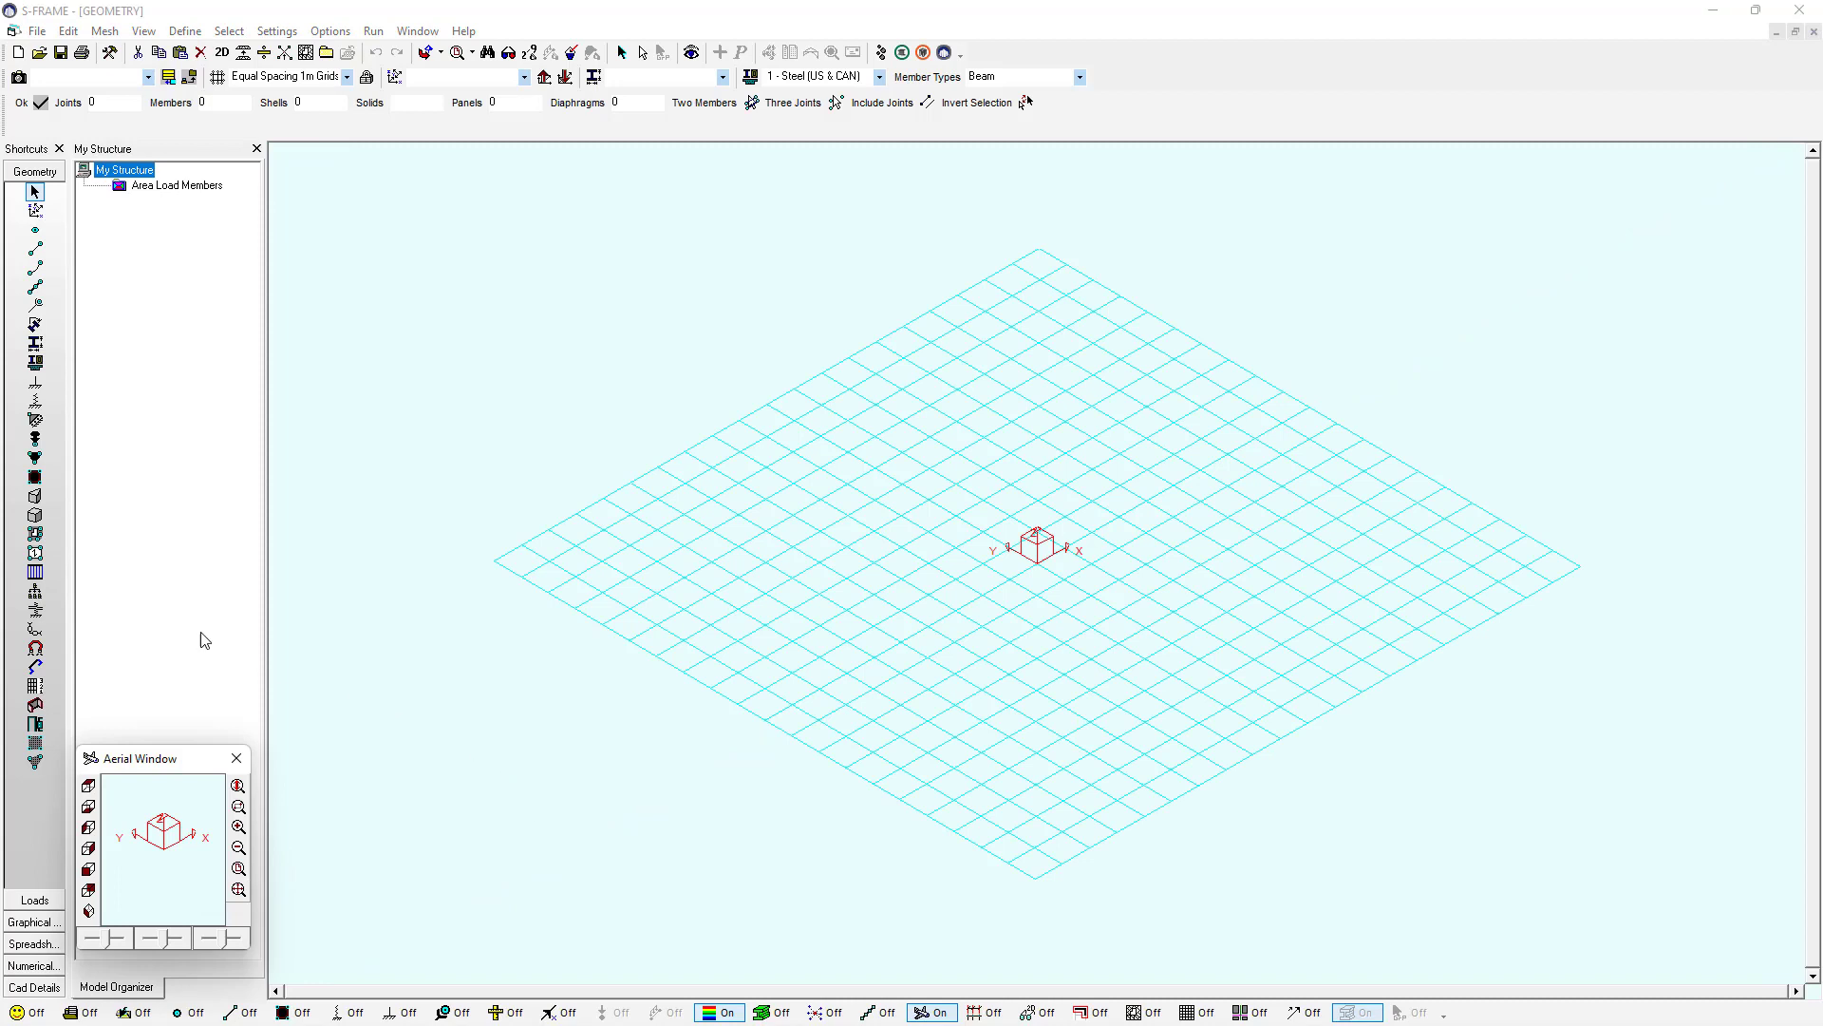
{"action": "mouse_move", "coordinate": [35, 533]}
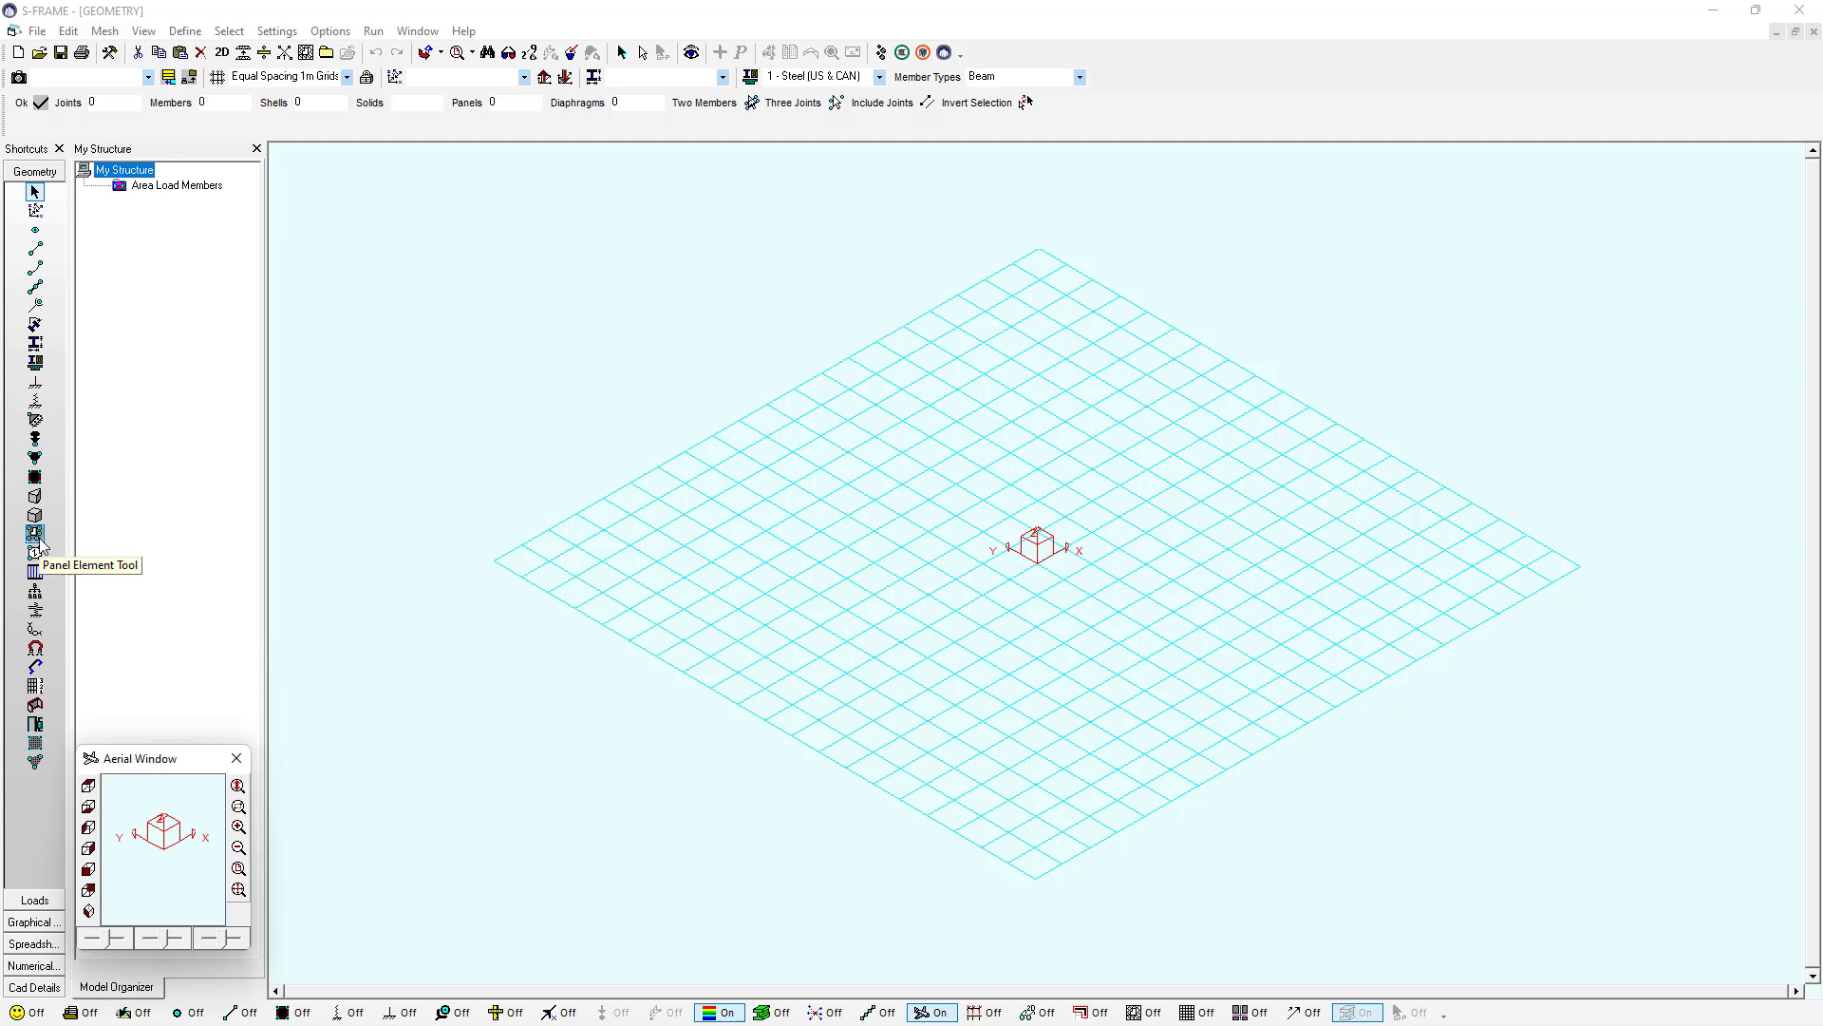
Configure Wall Panel pattern, 300 mm thickness, 6 - Concrete 35MPa, and begin the first wall at the origin
{"action": "left_click", "coordinate": [35, 535]}
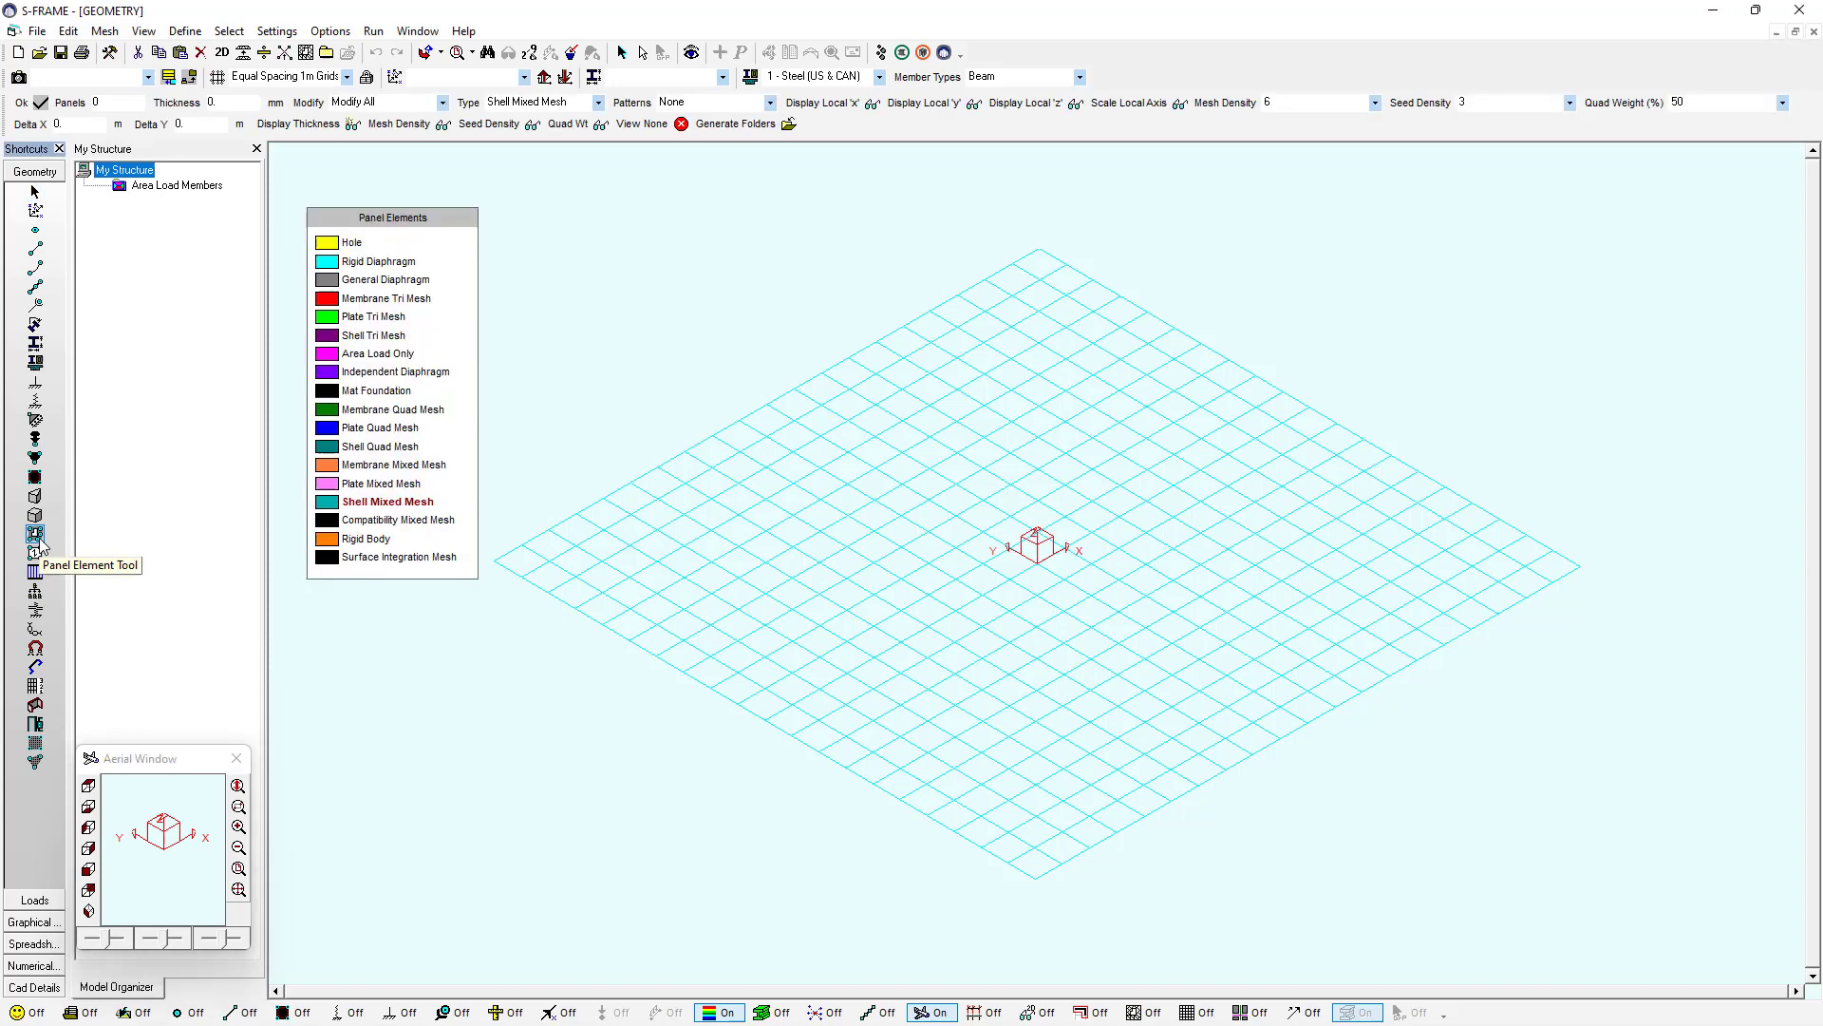
{"action": "mouse_move", "coordinate": [742, 123]}
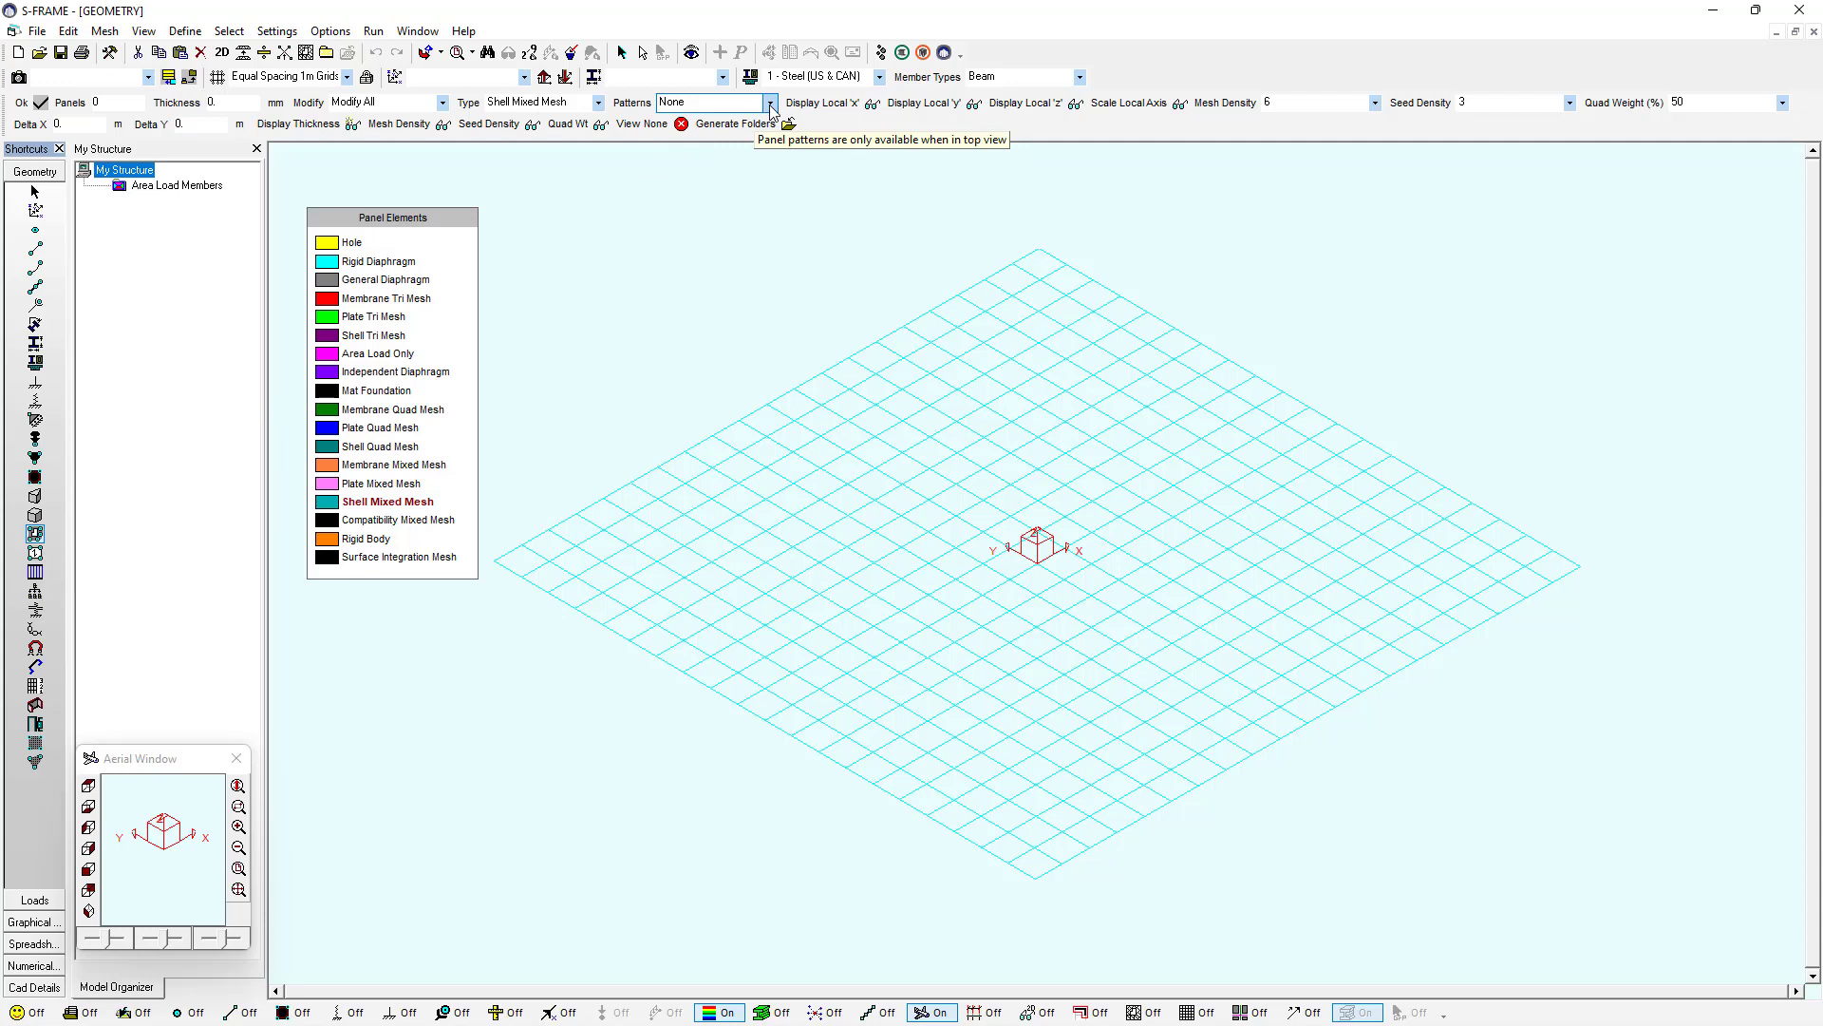
{"action": "left_click", "coordinate": [771, 102]}
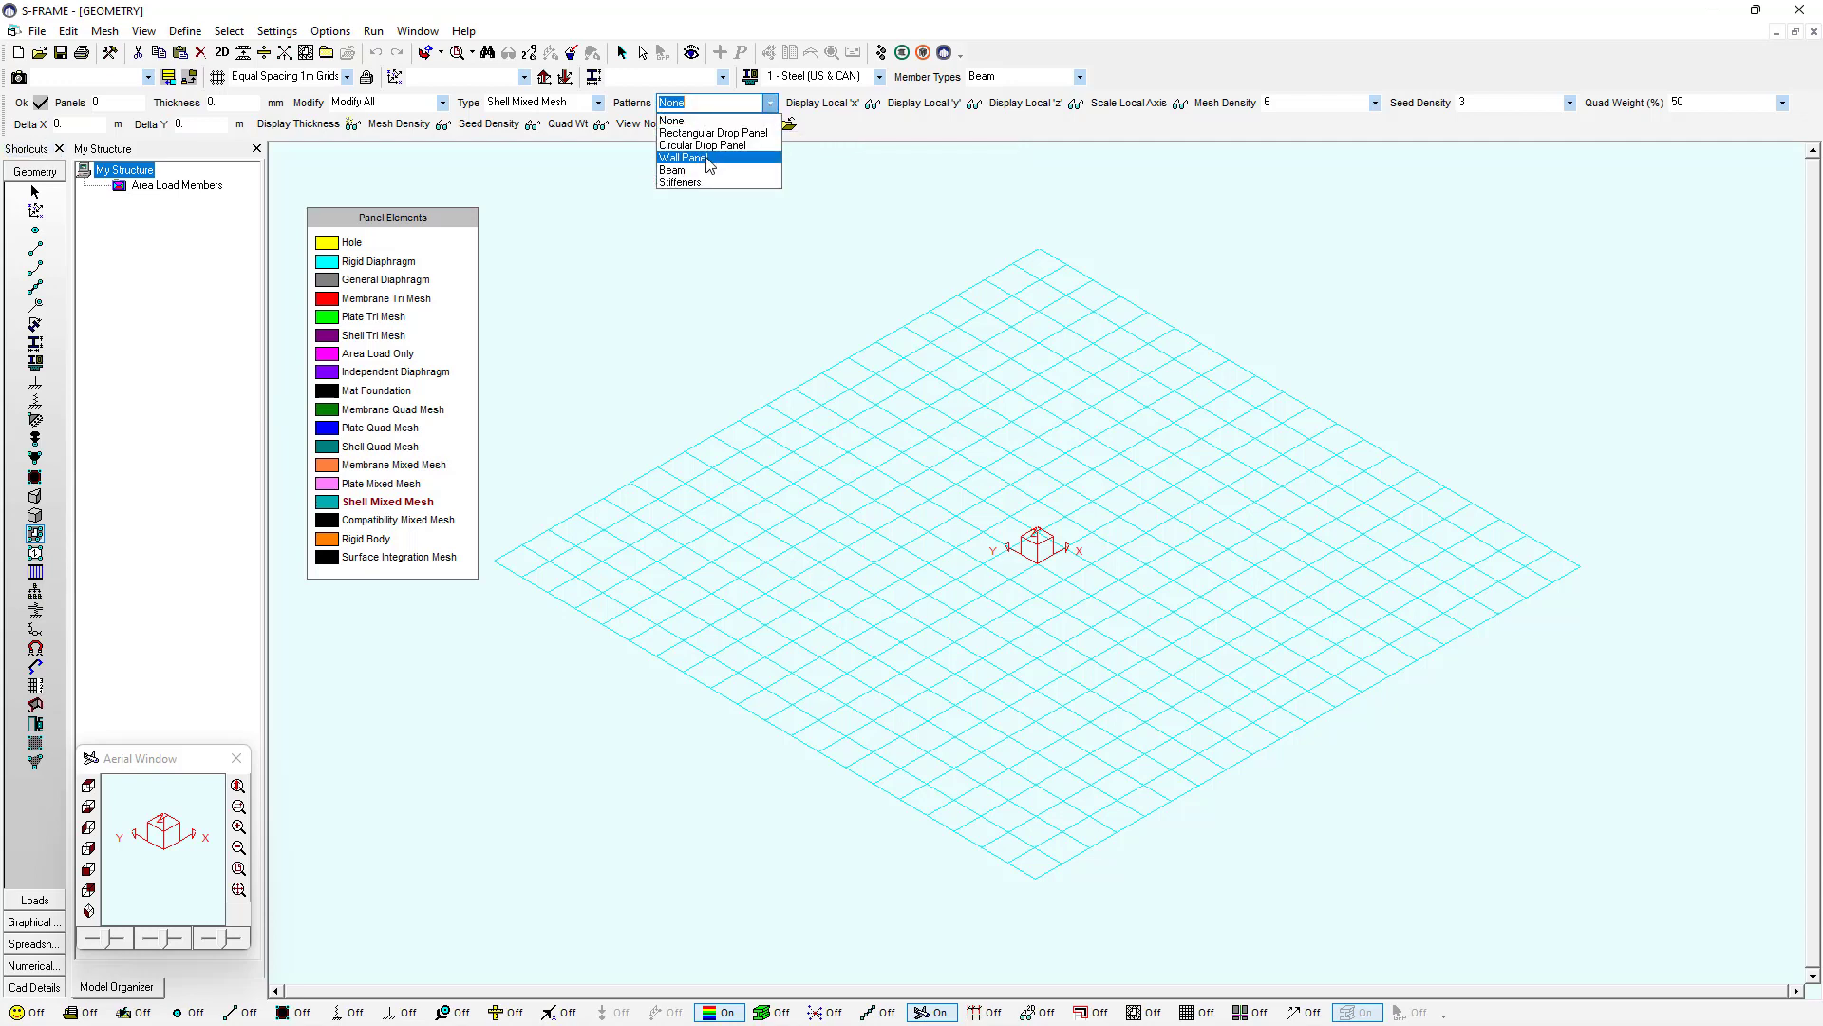
{"action": "left_click", "coordinate": [684, 157]}
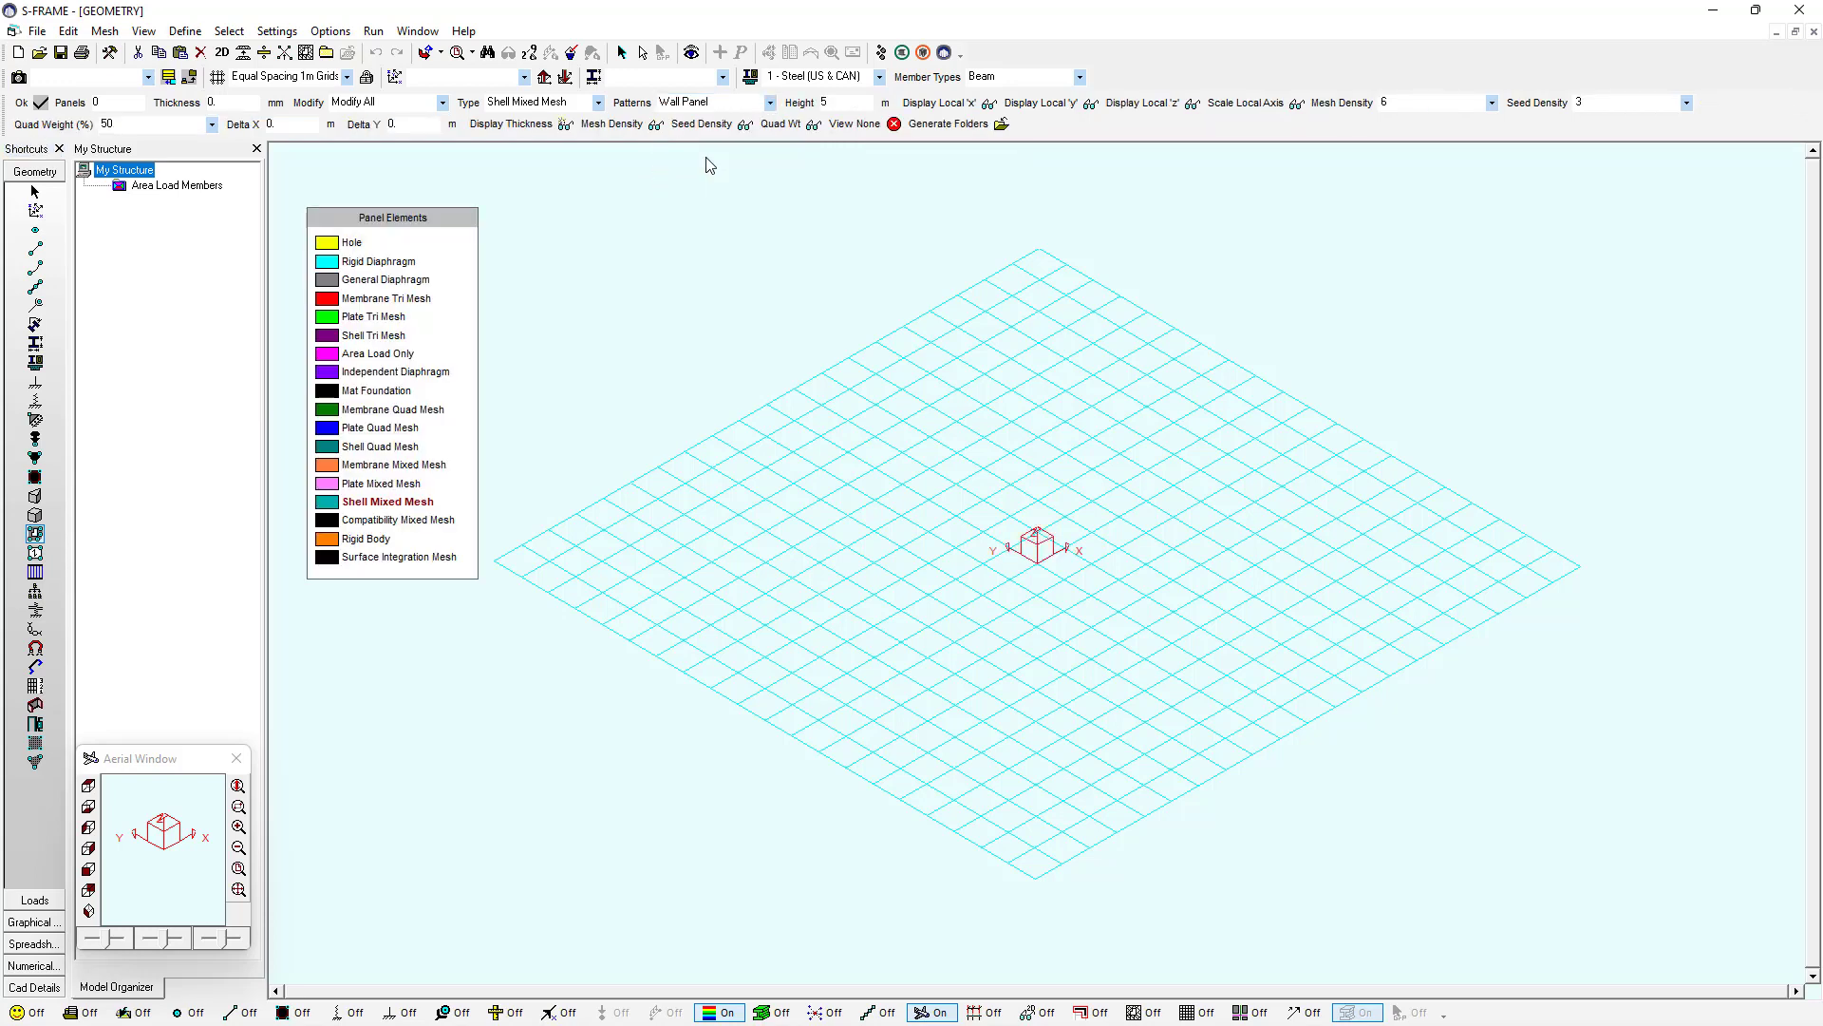
{"action": "left_click", "coordinate": [844, 103]}
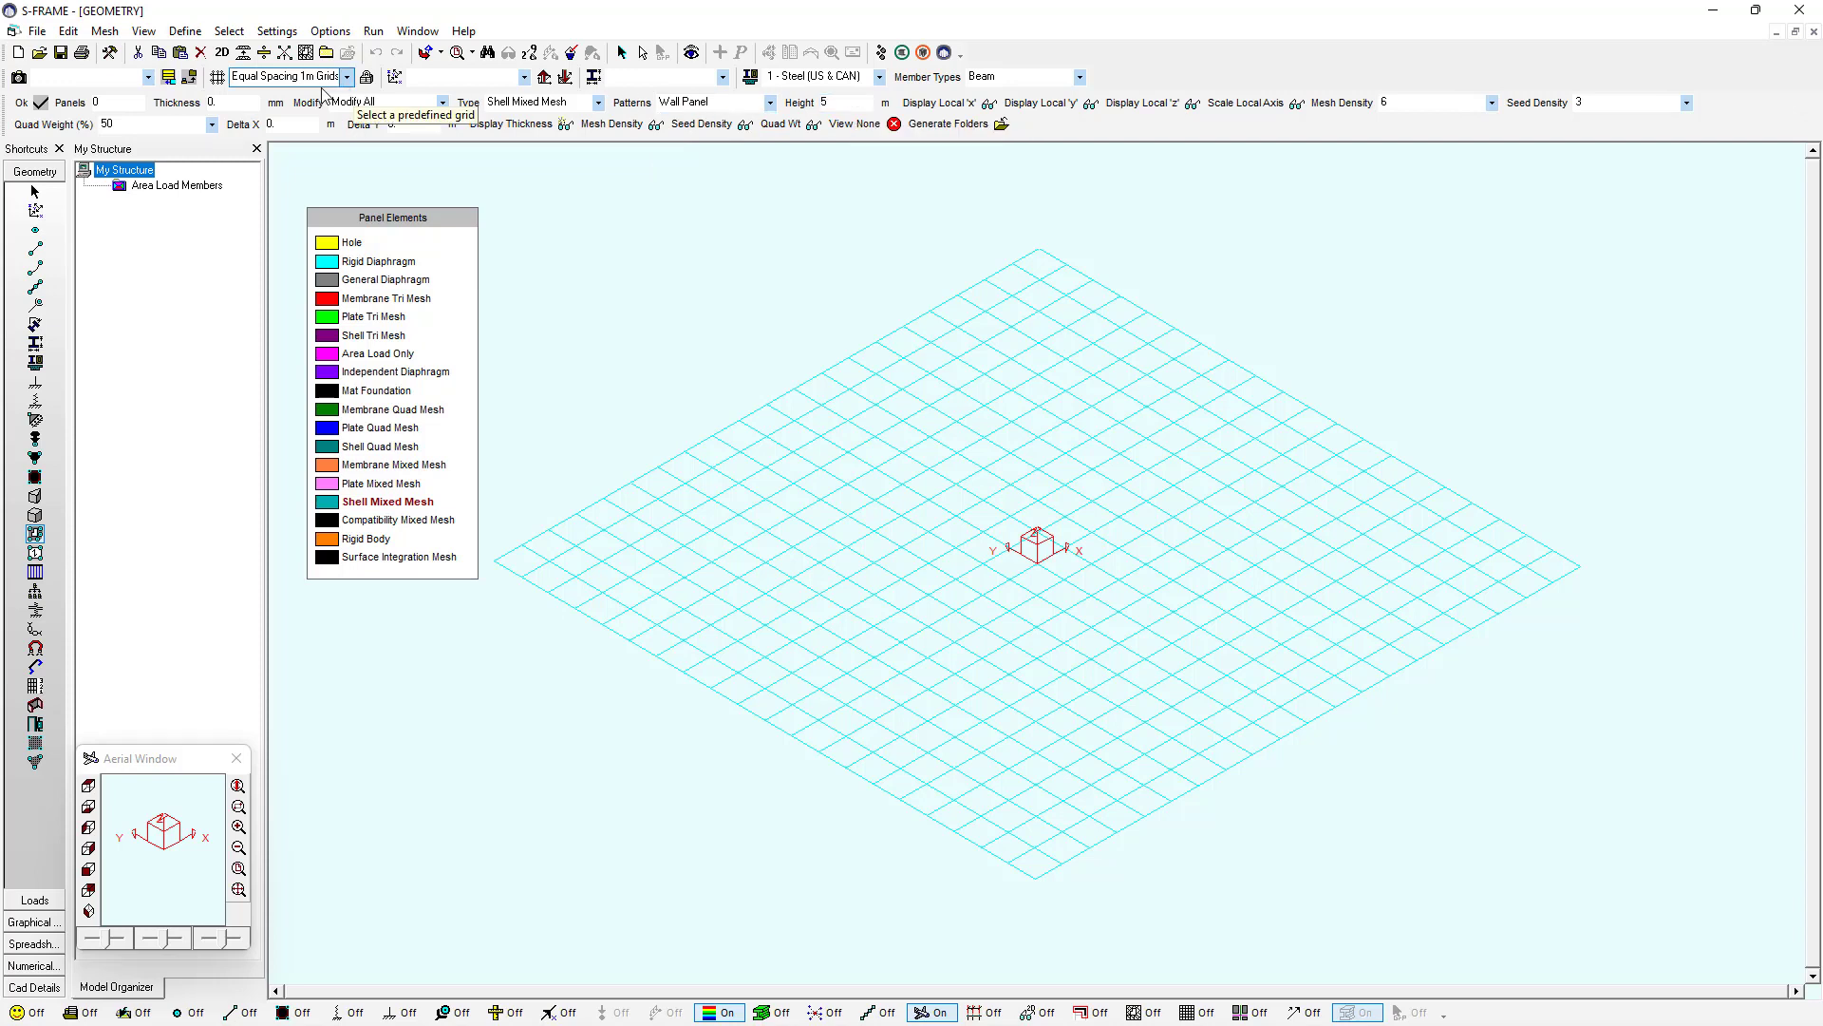
{"action": "left_click", "coordinate": [236, 103]}
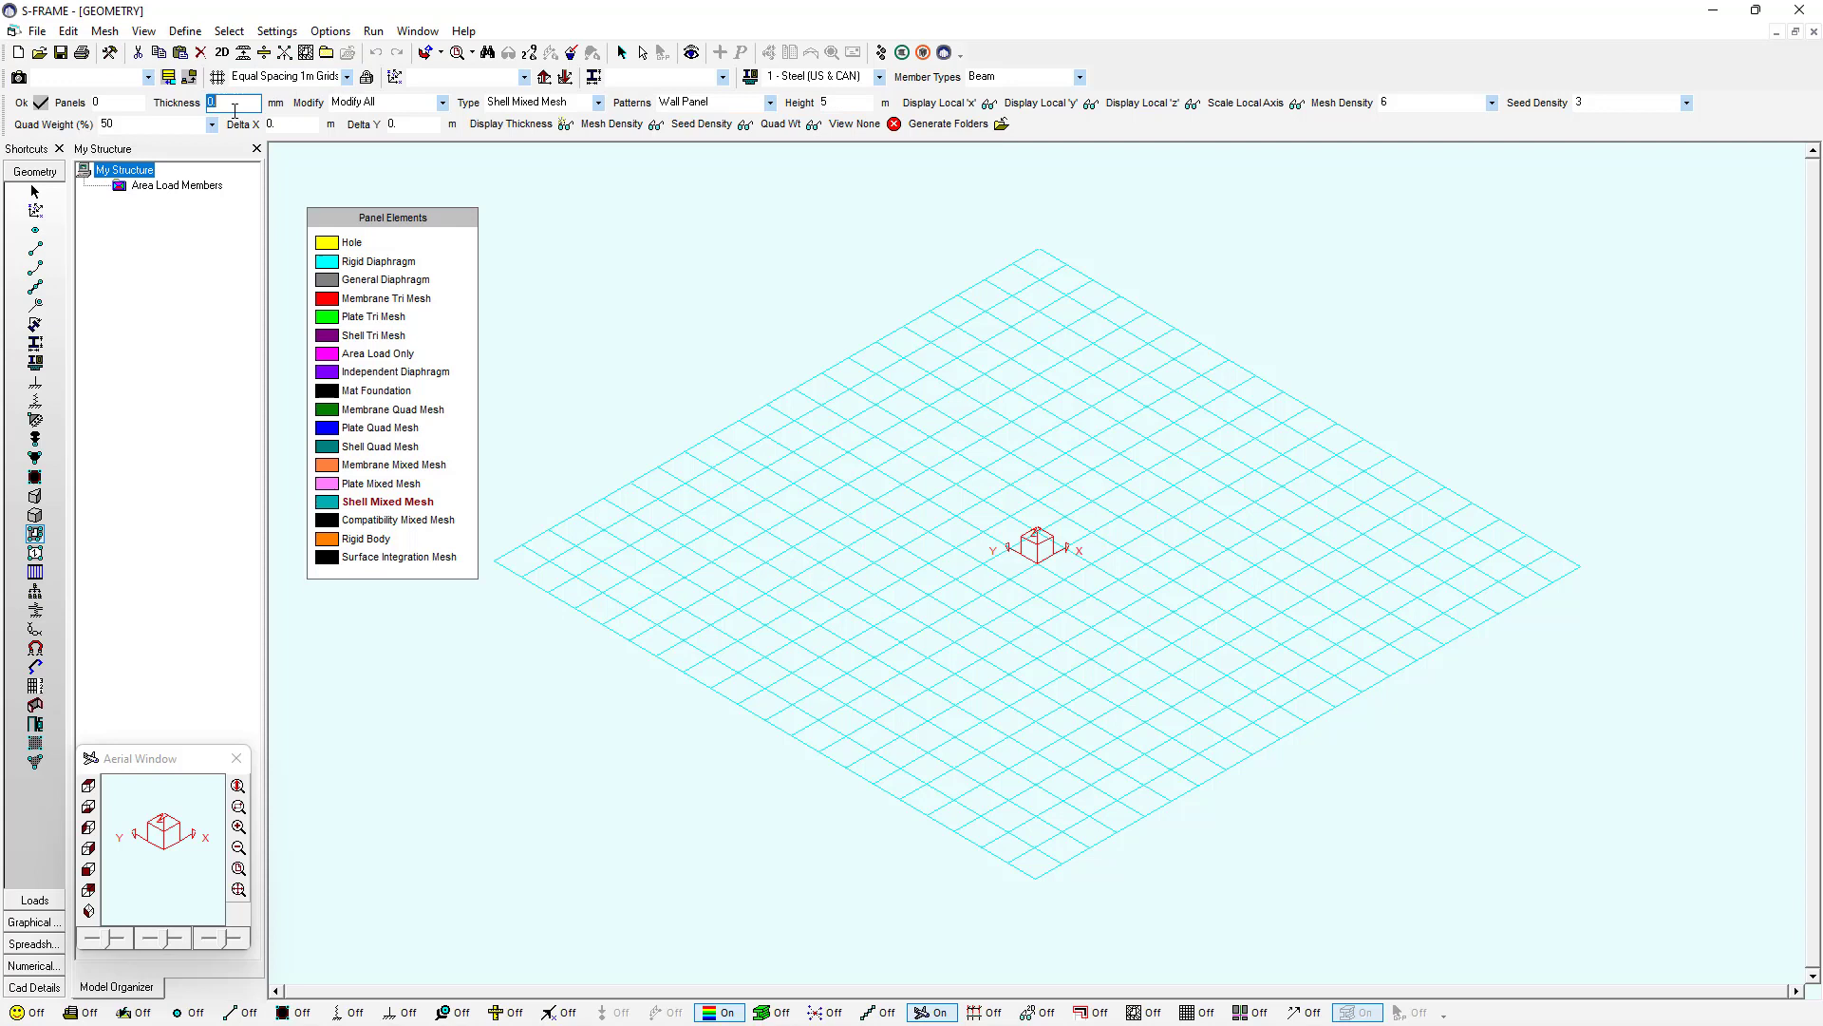
{"action": "type", "text": "300"}
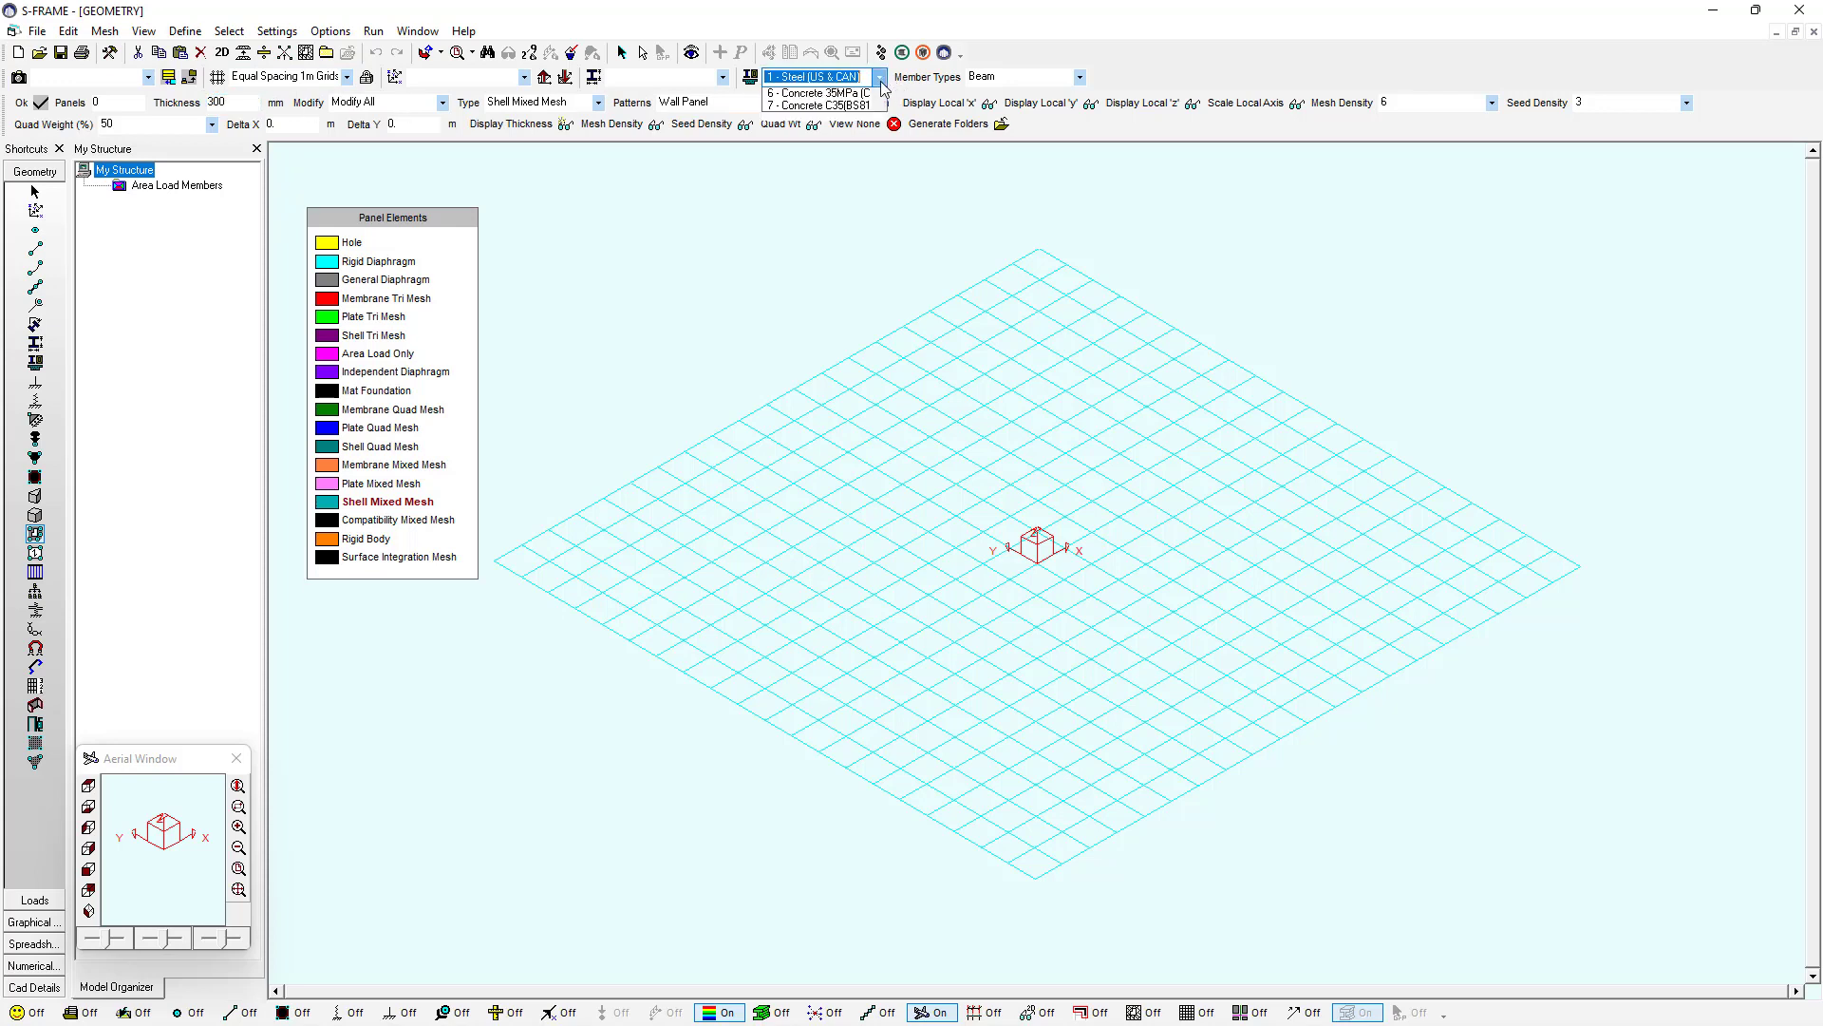
{"action": "left_click", "coordinate": [820, 93]}
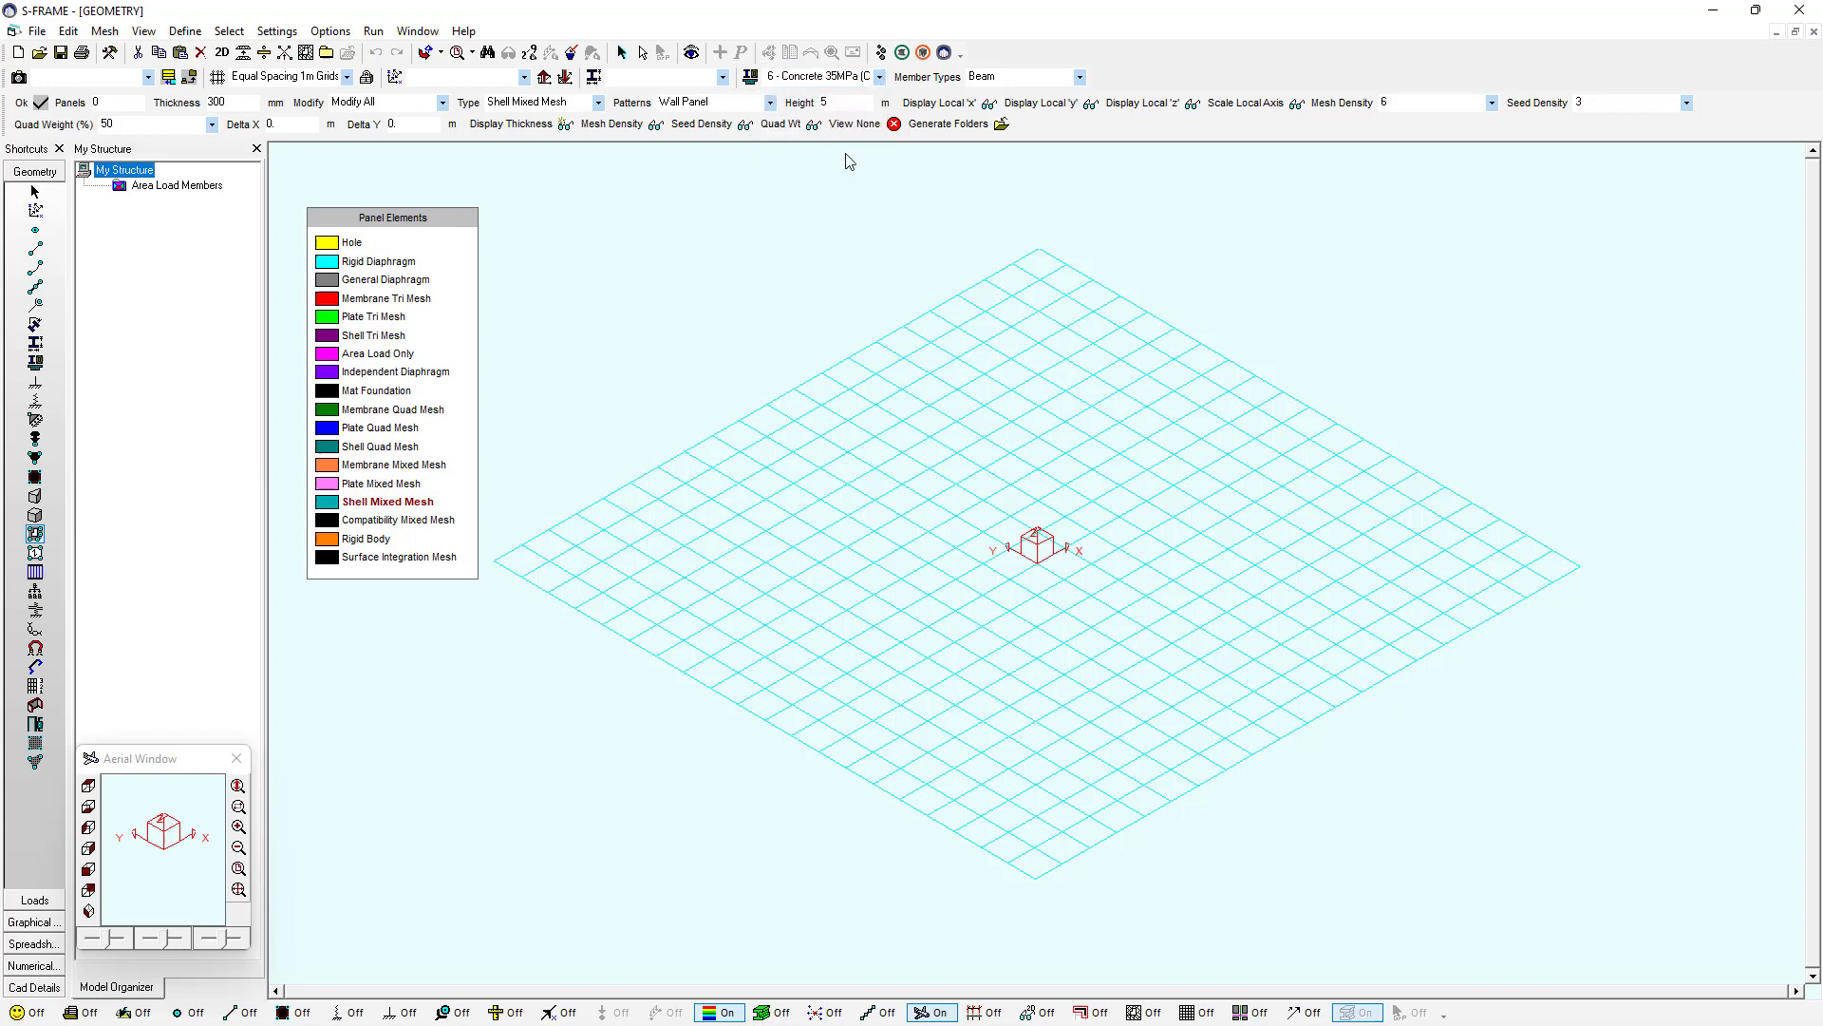
{"action": "mouse_move", "coordinate": [1018, 159]}
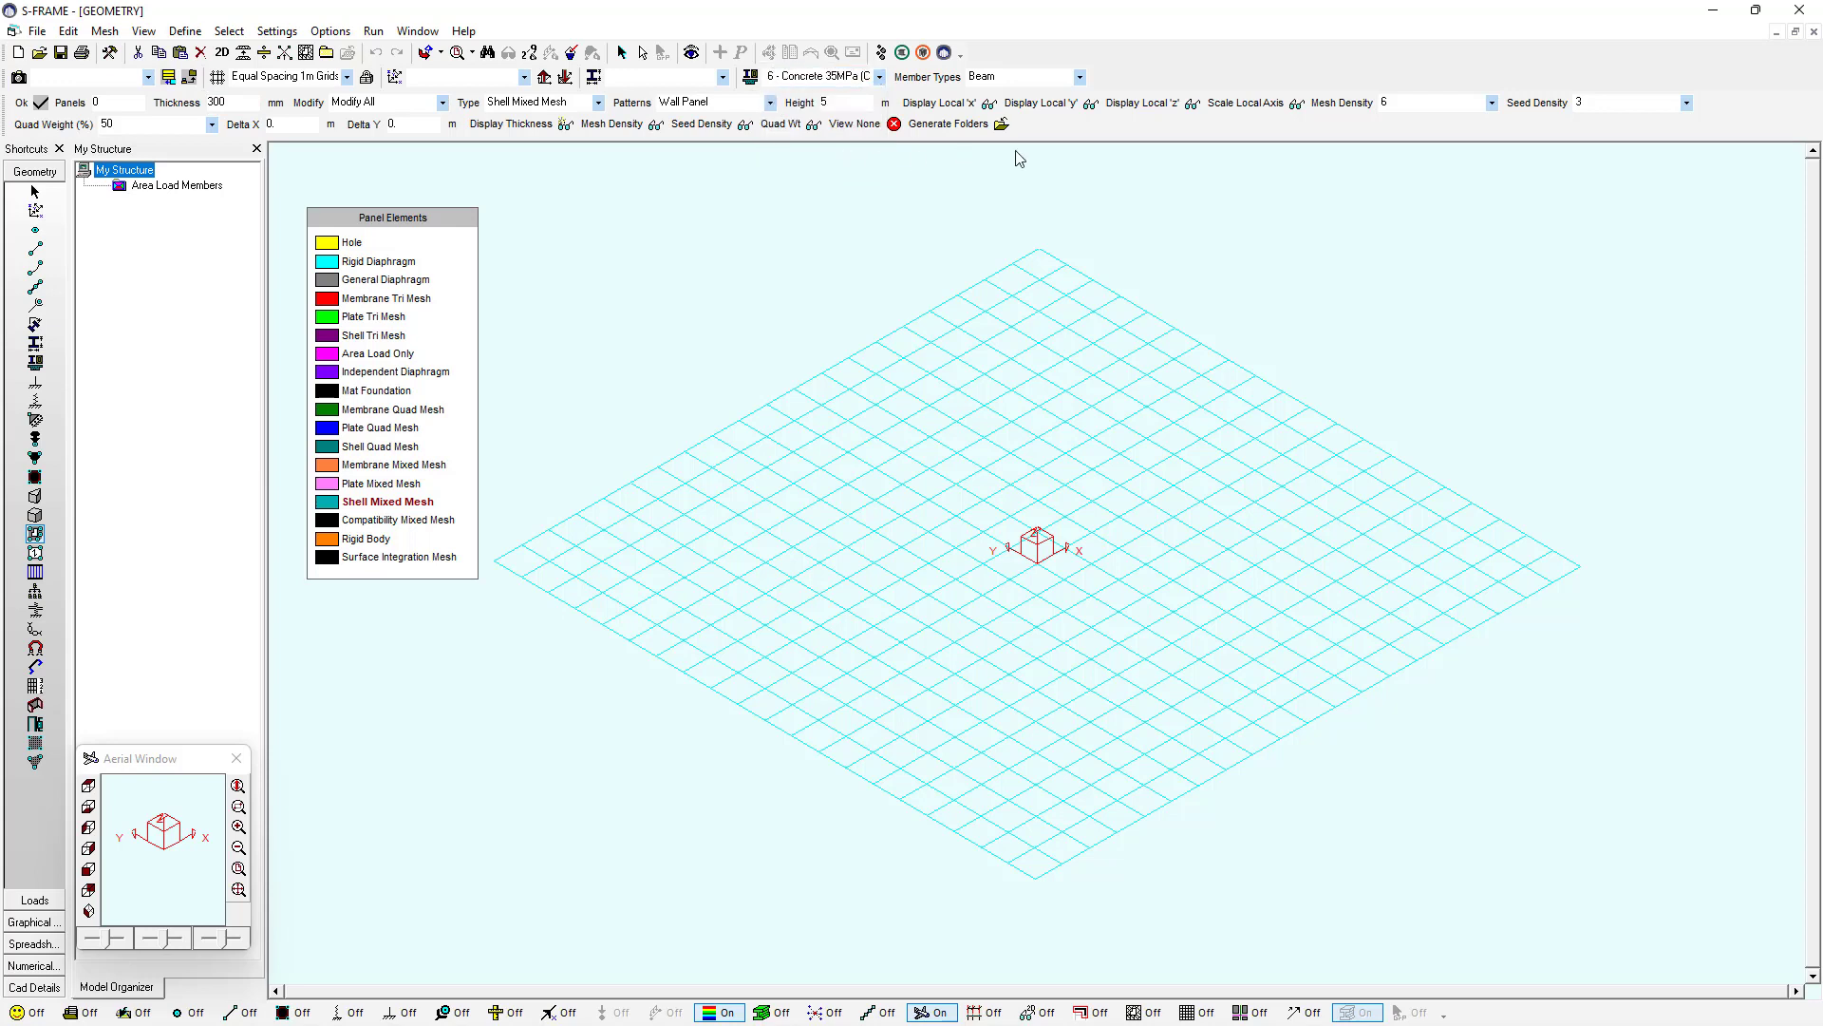
{"action": "left_click", "coordinate": [1434, 103]}
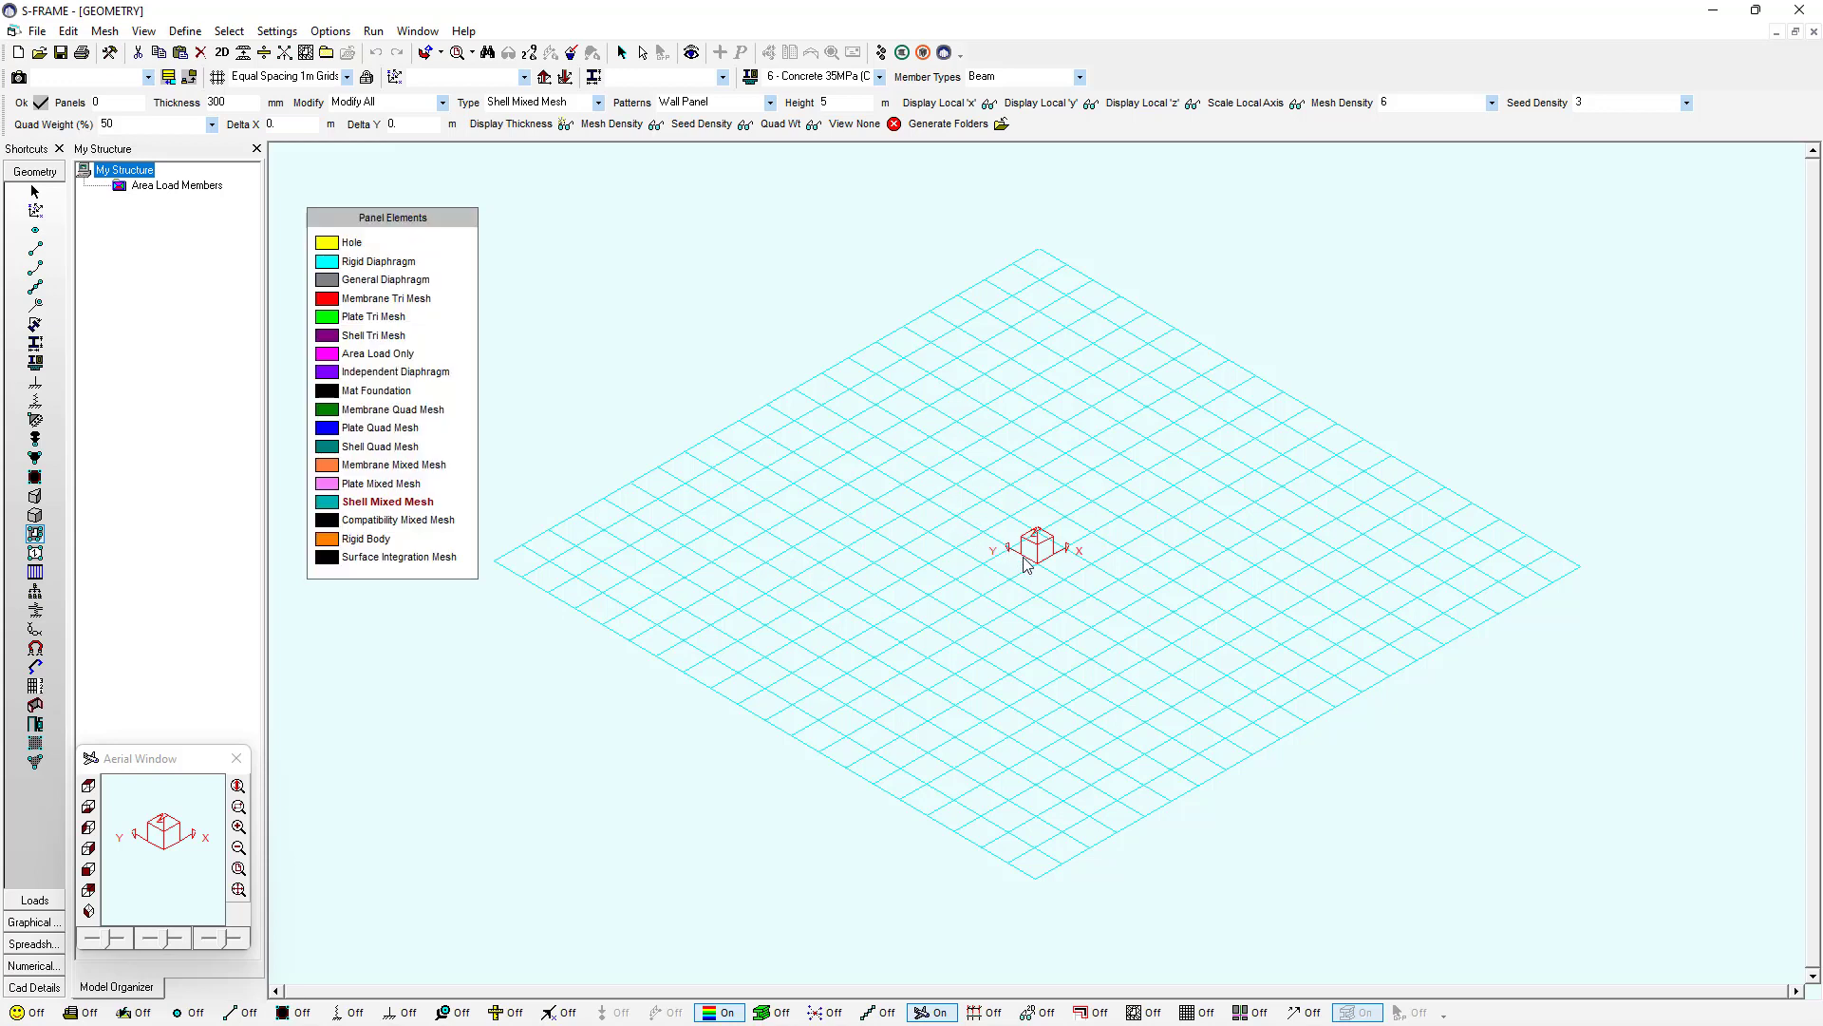
{"action": "left_click", "coordinate": [1036, 563]}
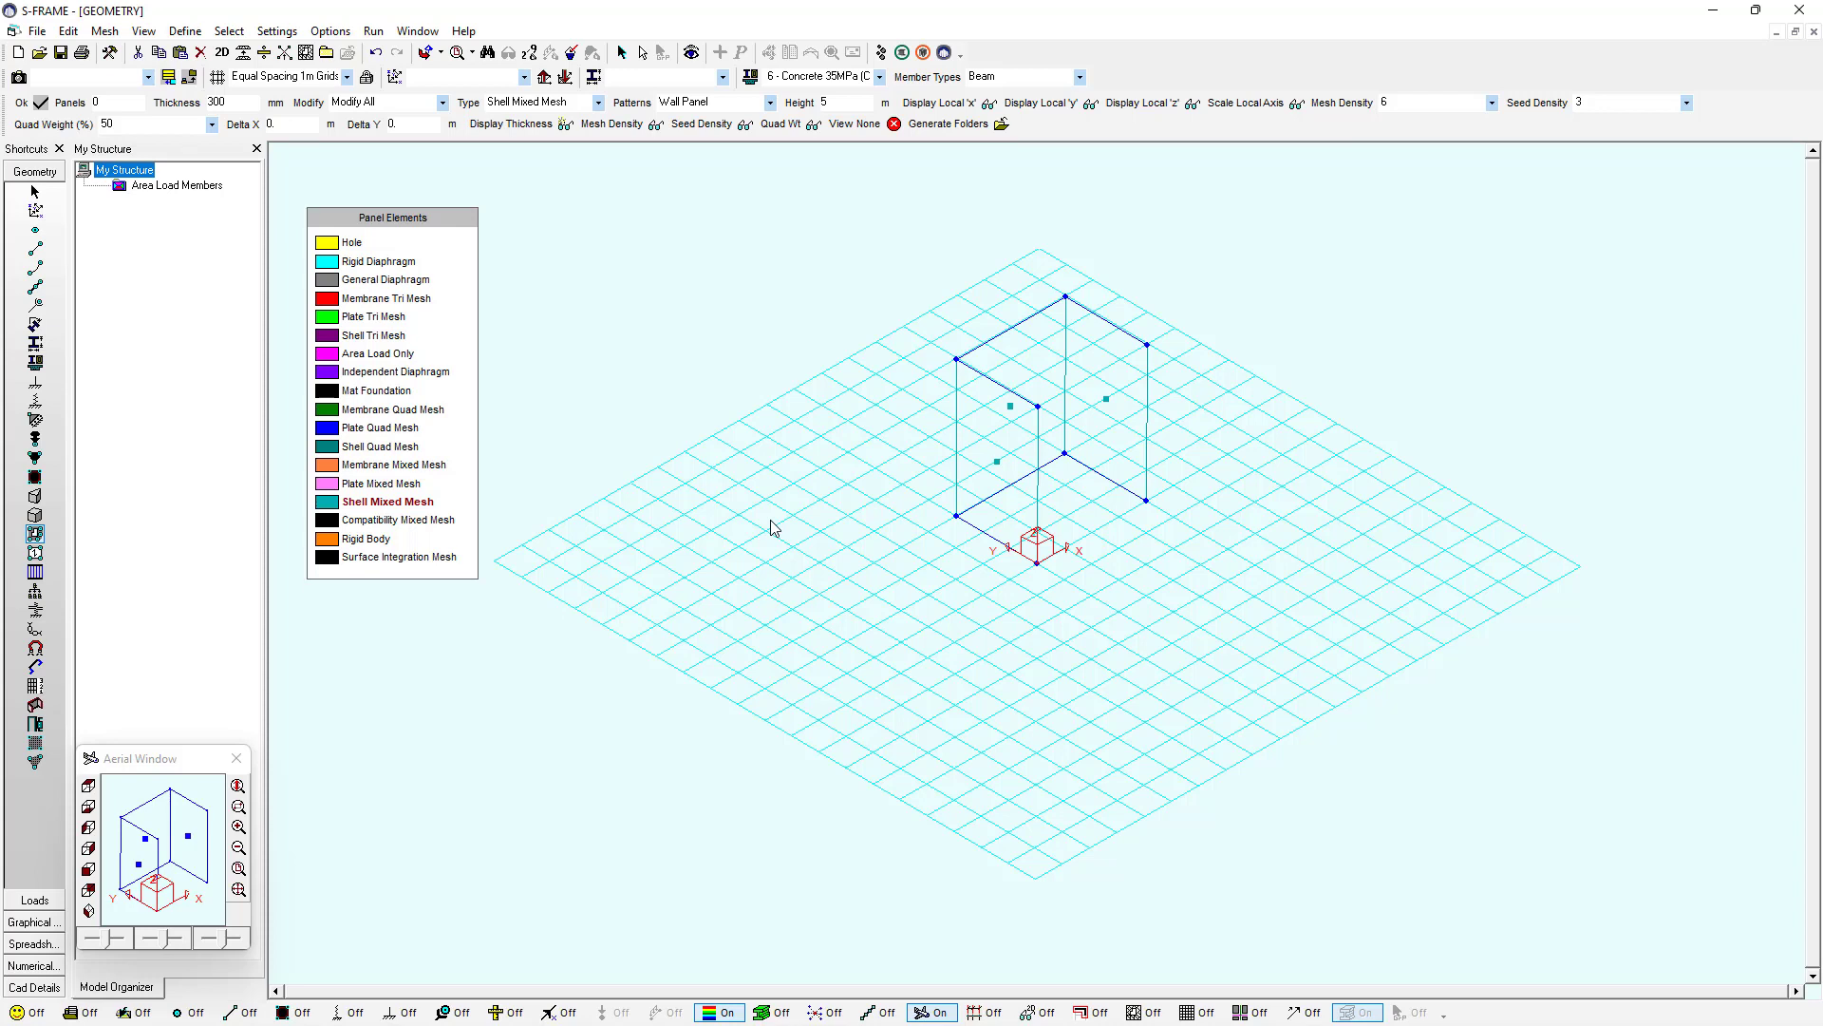
{"action": "mouse_move", "coordinate": [455, 364]}
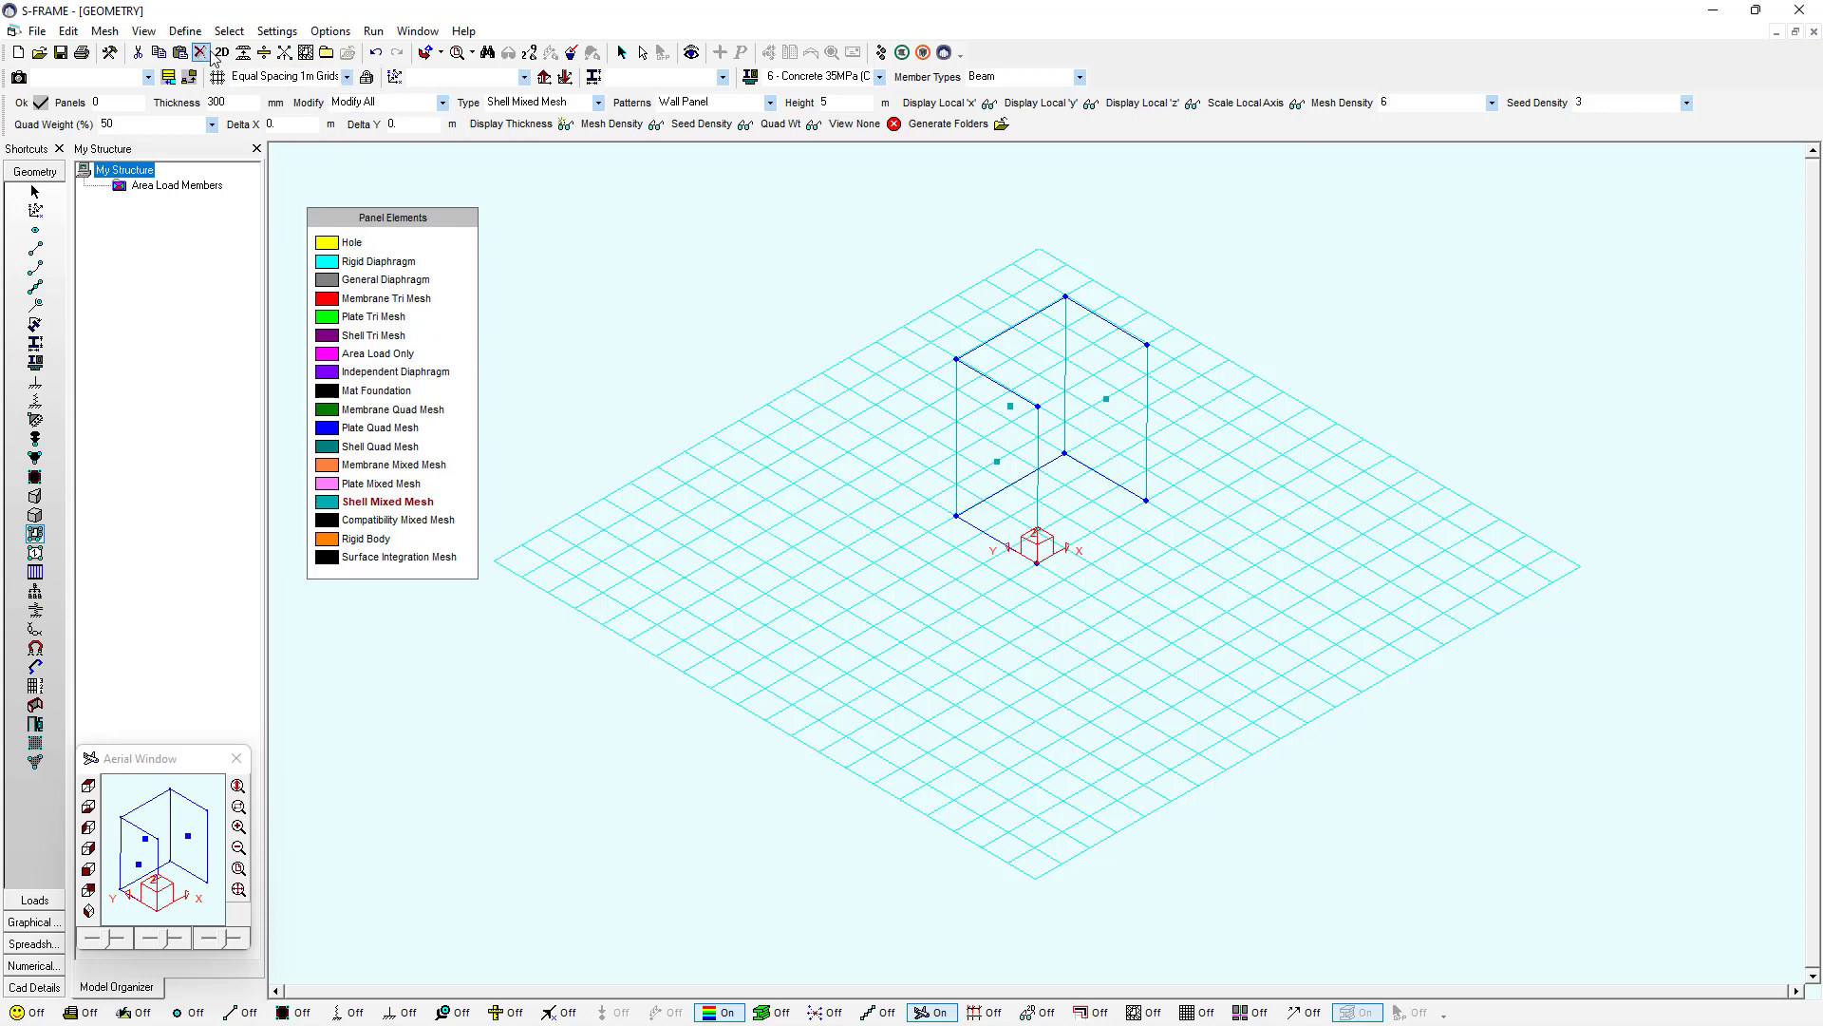
{"action": "mouse_move", "coordinate": [305, 53]}
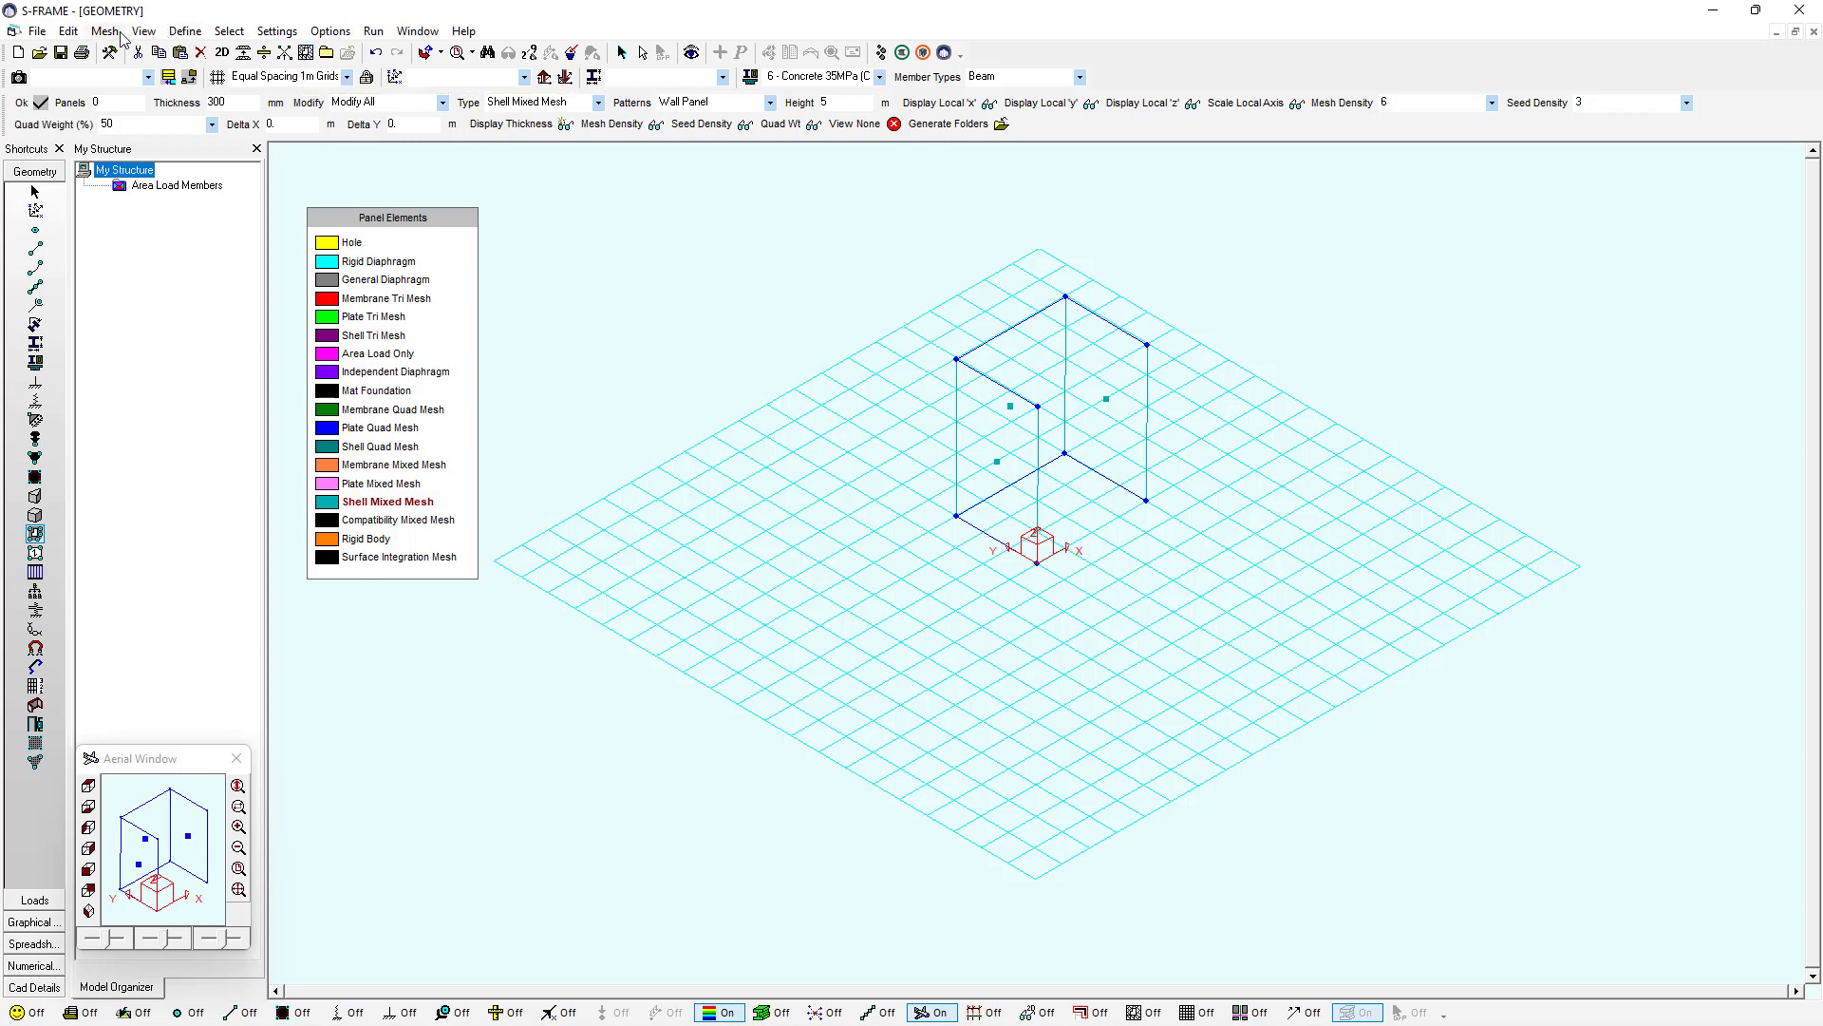
Run Mesh Panel Elements on both walls and accept the mesh density confirmation
{"action": "left_click", "coordinate": [104, 31]}
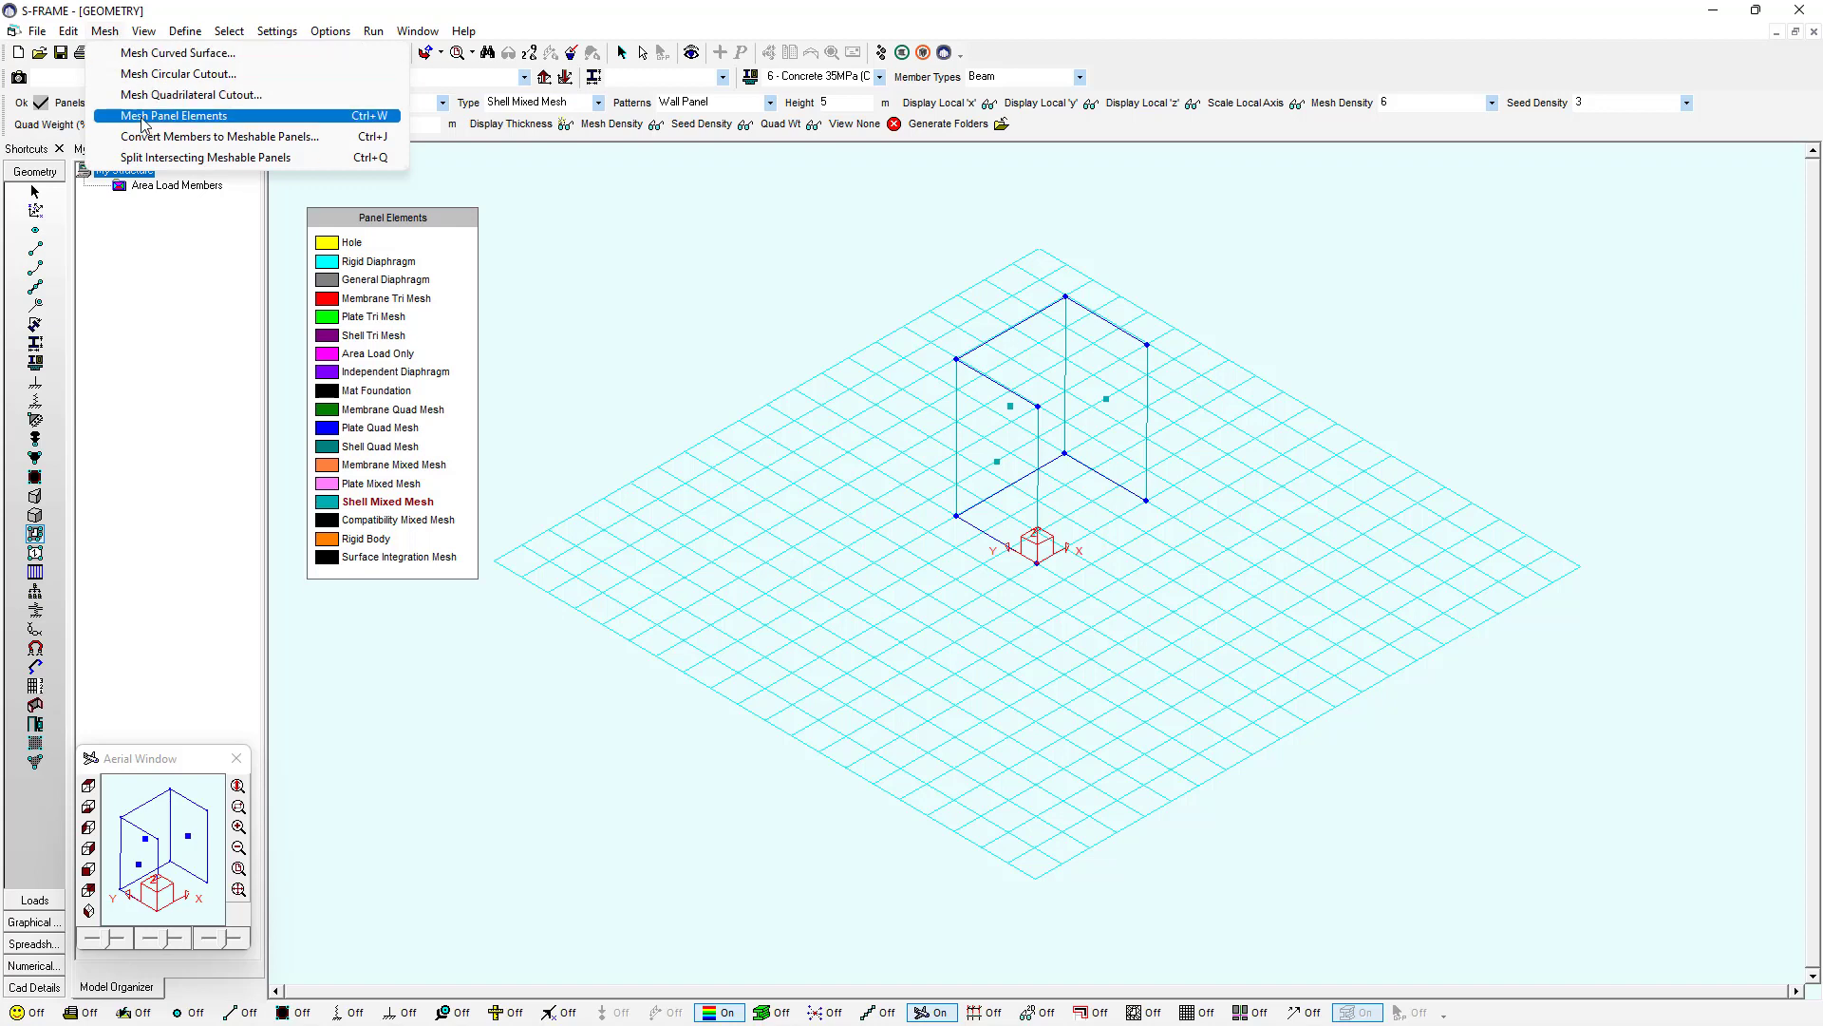
{"action": "left_click", "coordinate": [176, 115]}
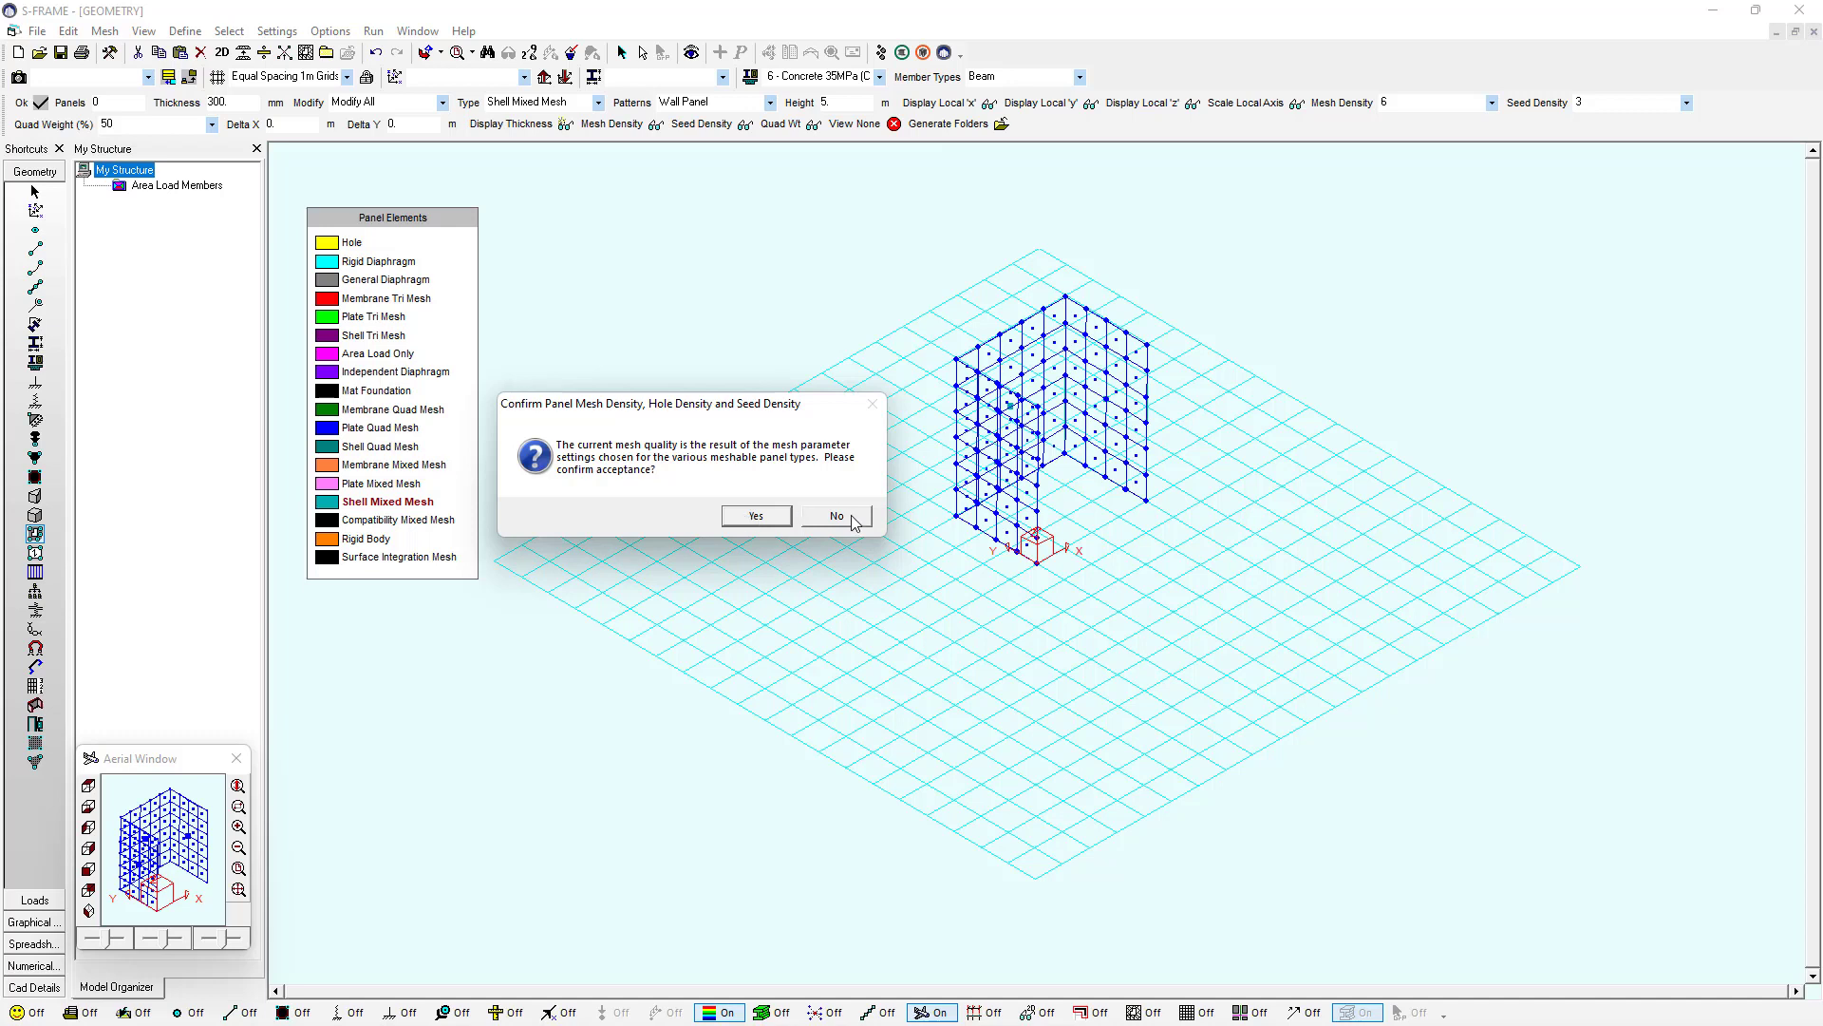
{"action": "mouse_move", "coordinate": [842, 540]}
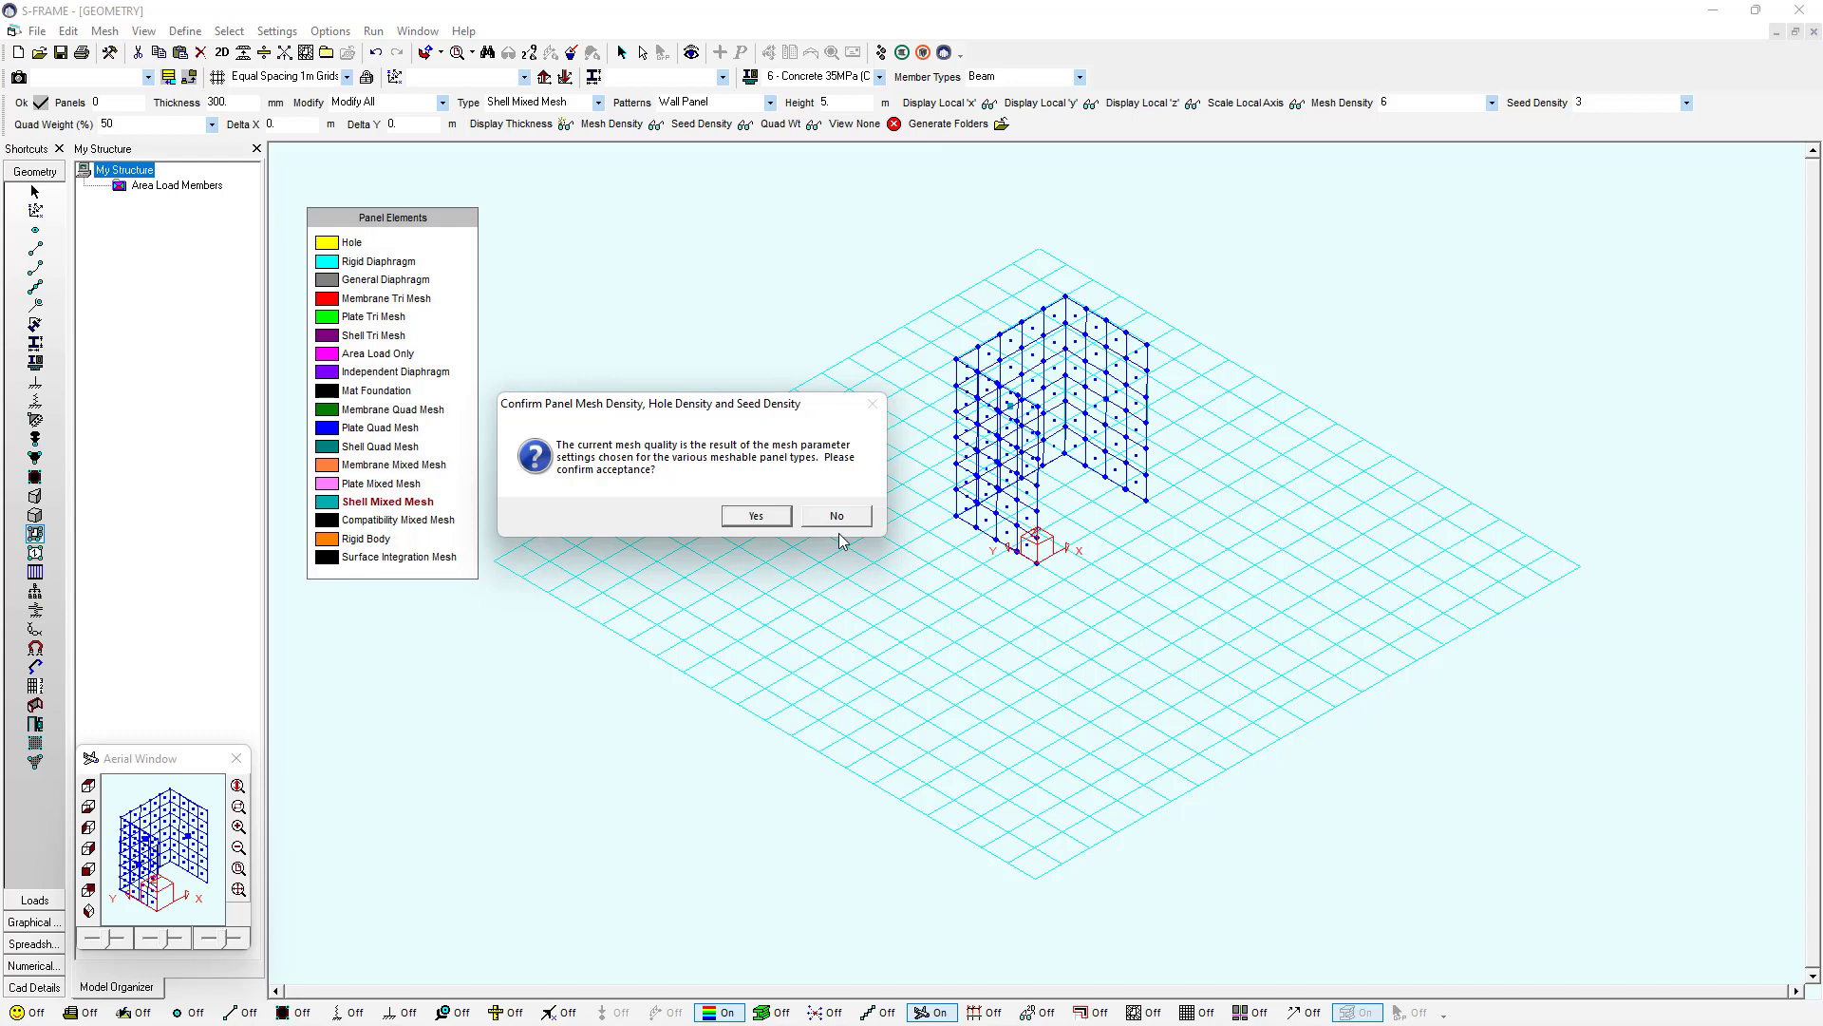
{"action": "left_click", "coordinate": [753, 515]}
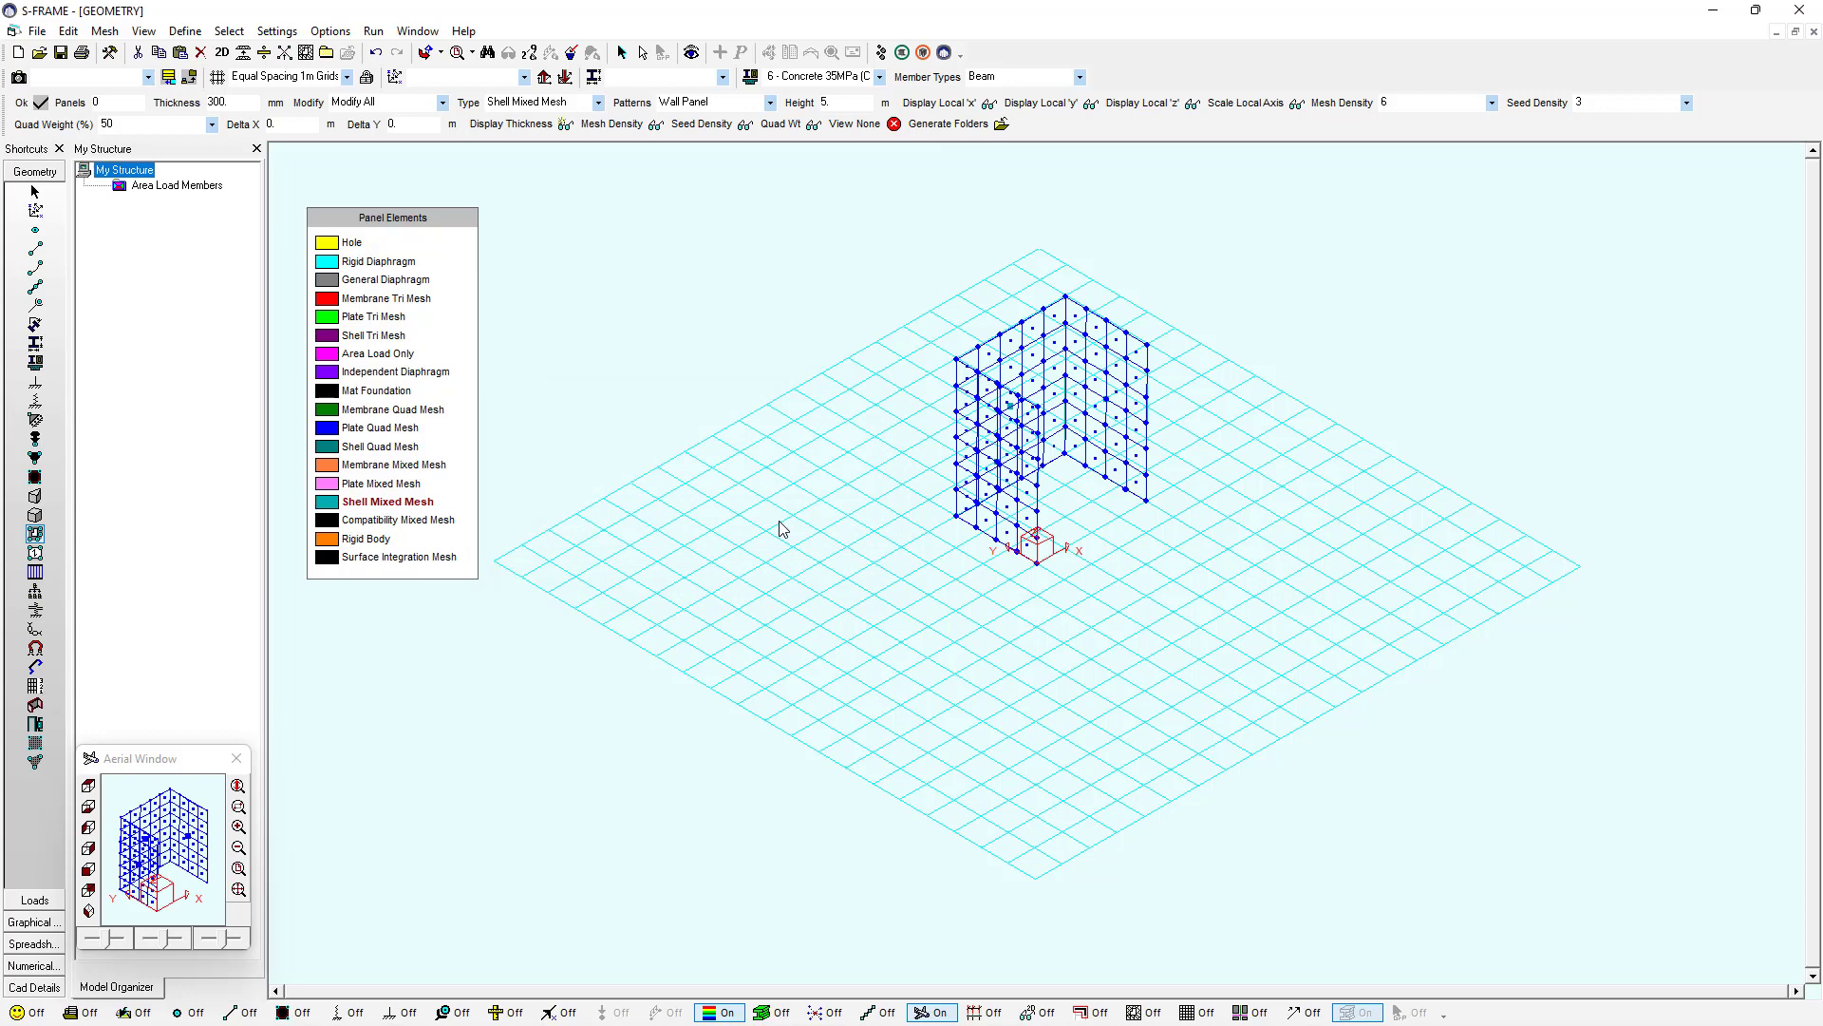
{"action": "mouse_move", "coordinate": [1034, 560]}
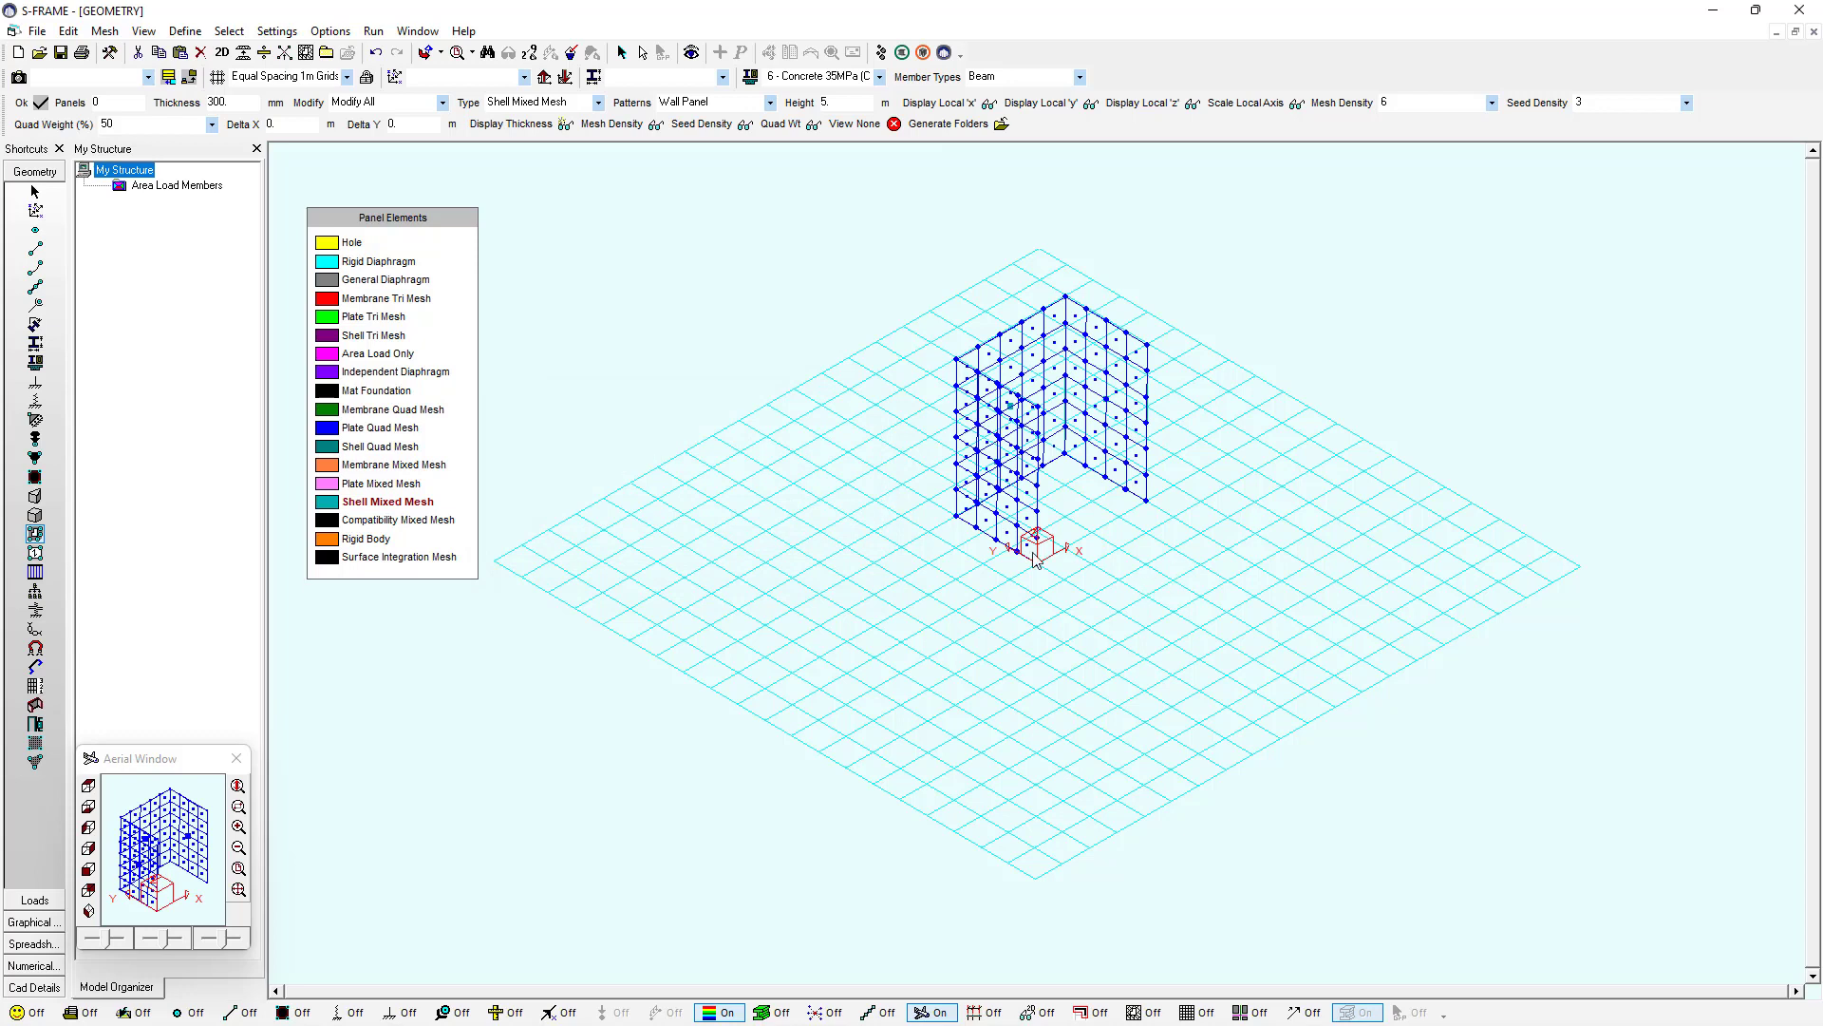
{"action": "mouse_move", "coordinate": [1162, 448]}
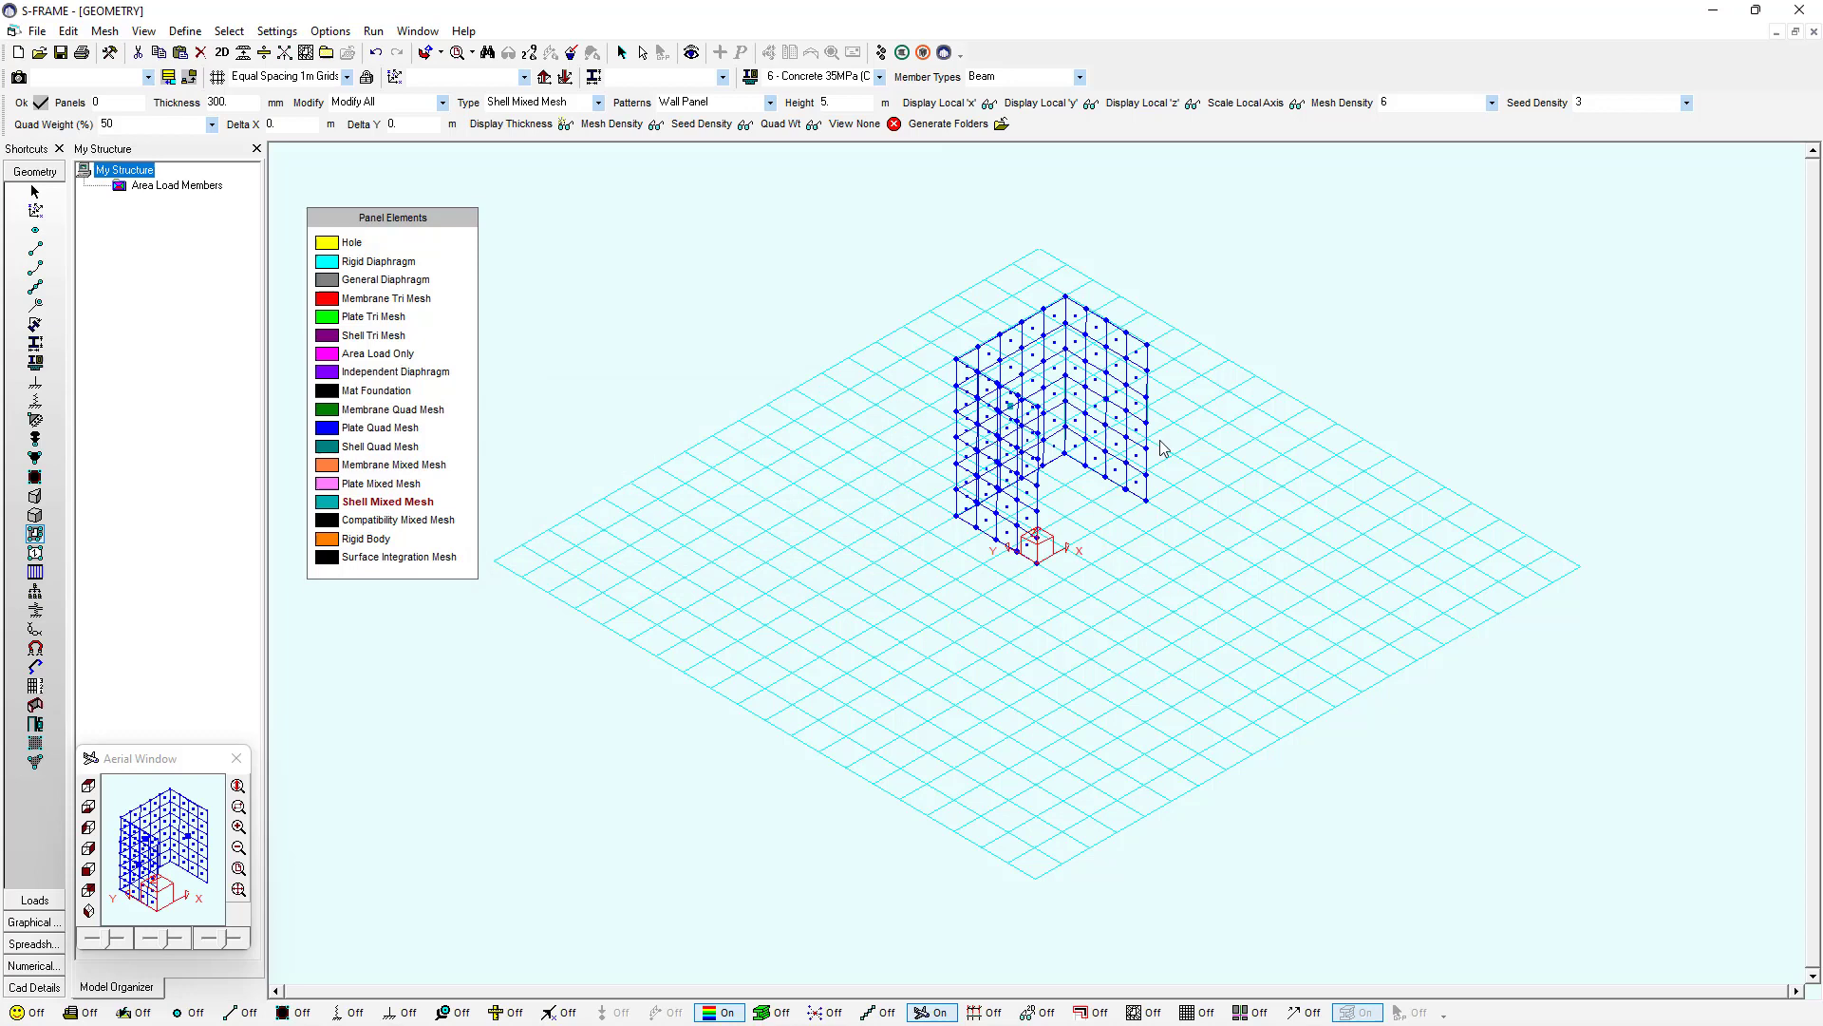